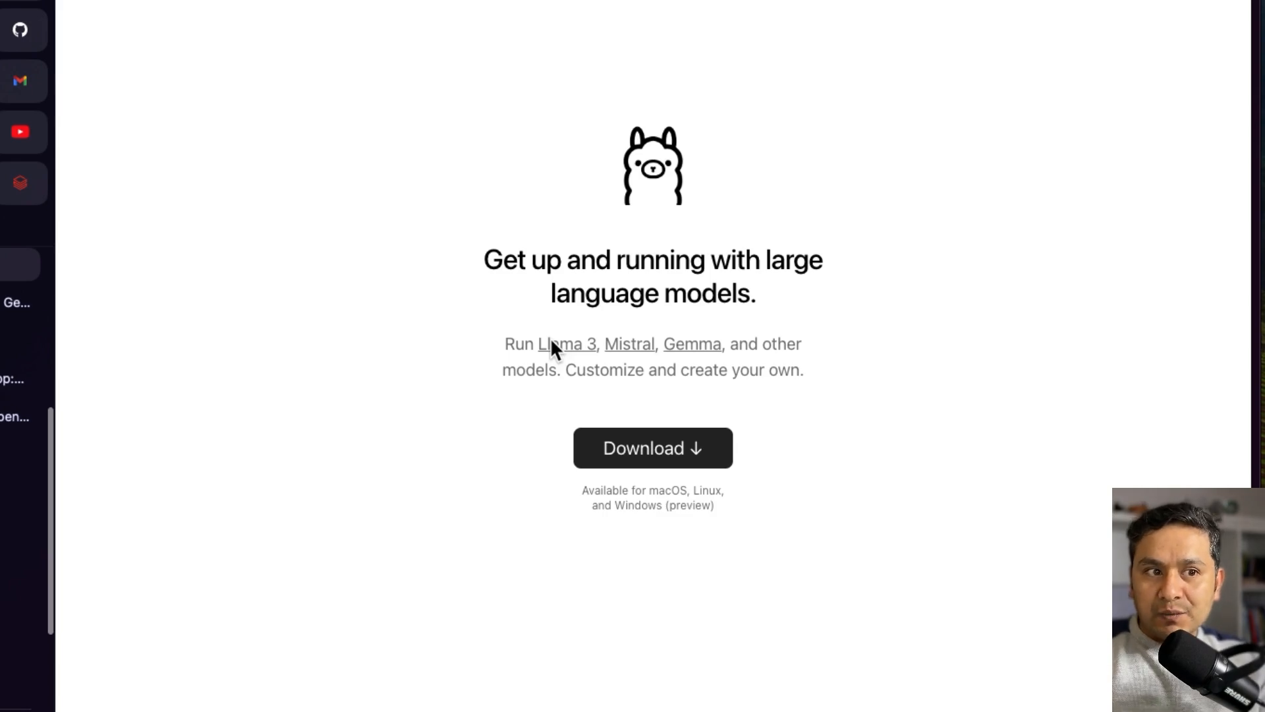
{"action": "mouse_move", "coordinate": [563, 348]}
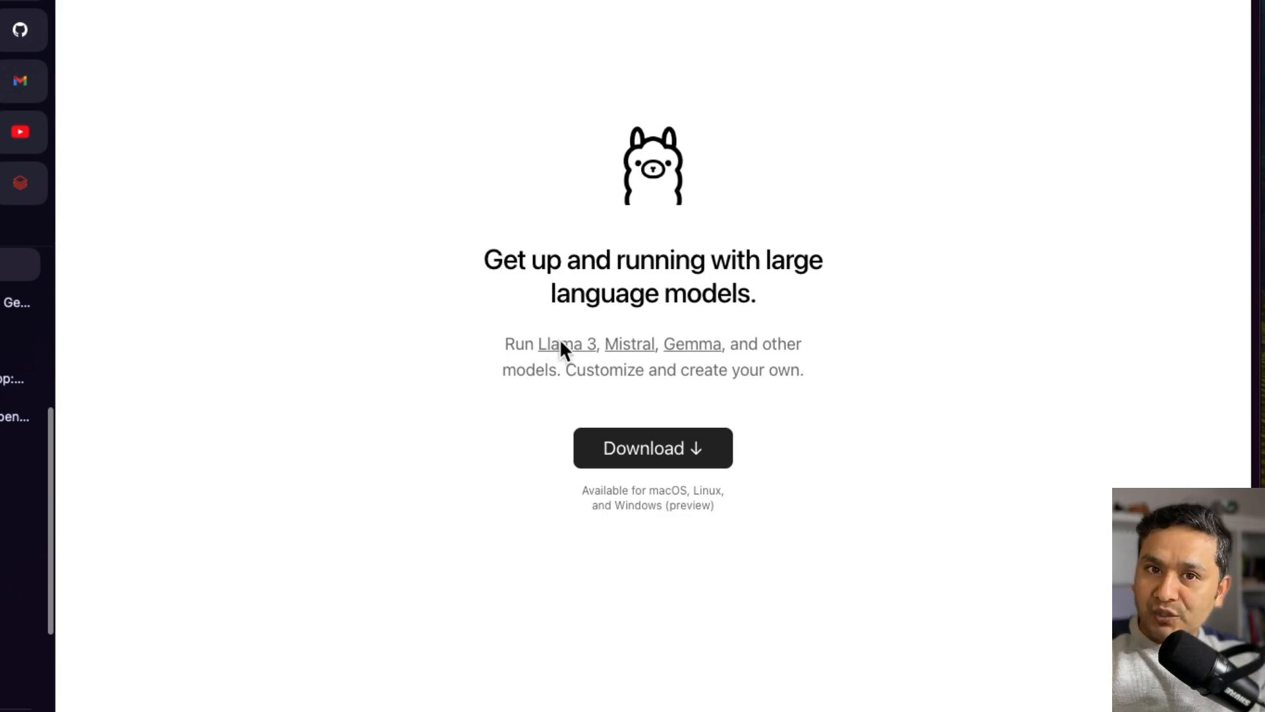
{"action": "mouse_move", "coordinate": [380, 221]}
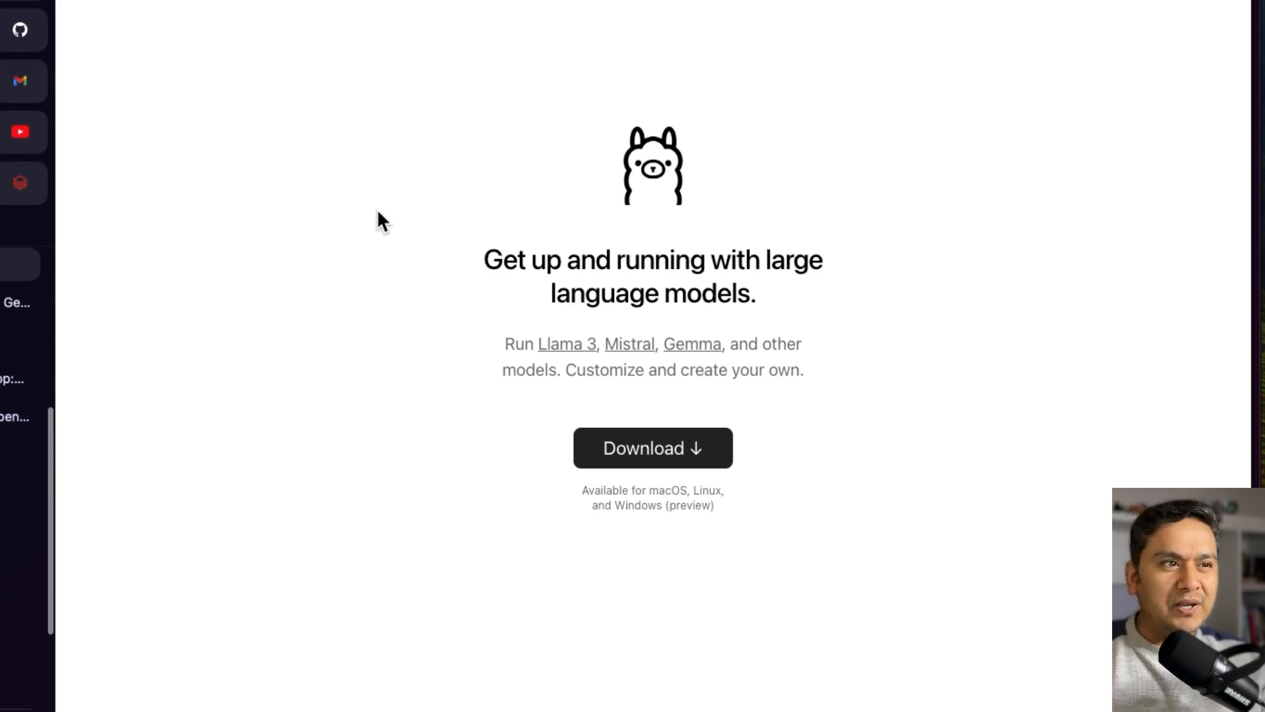
{"action": "mouse_move", "coordinate": [369, 224]}
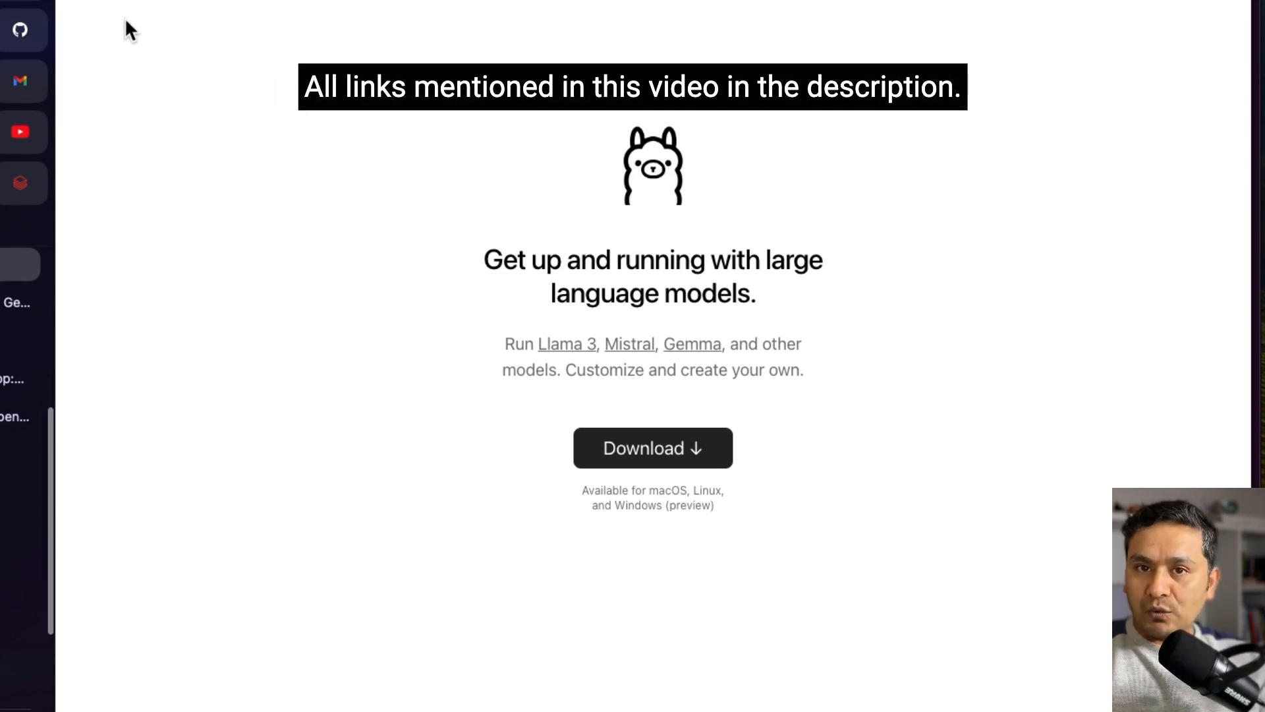
{"action": "mouse_move", "coordinate": [303, 373]}
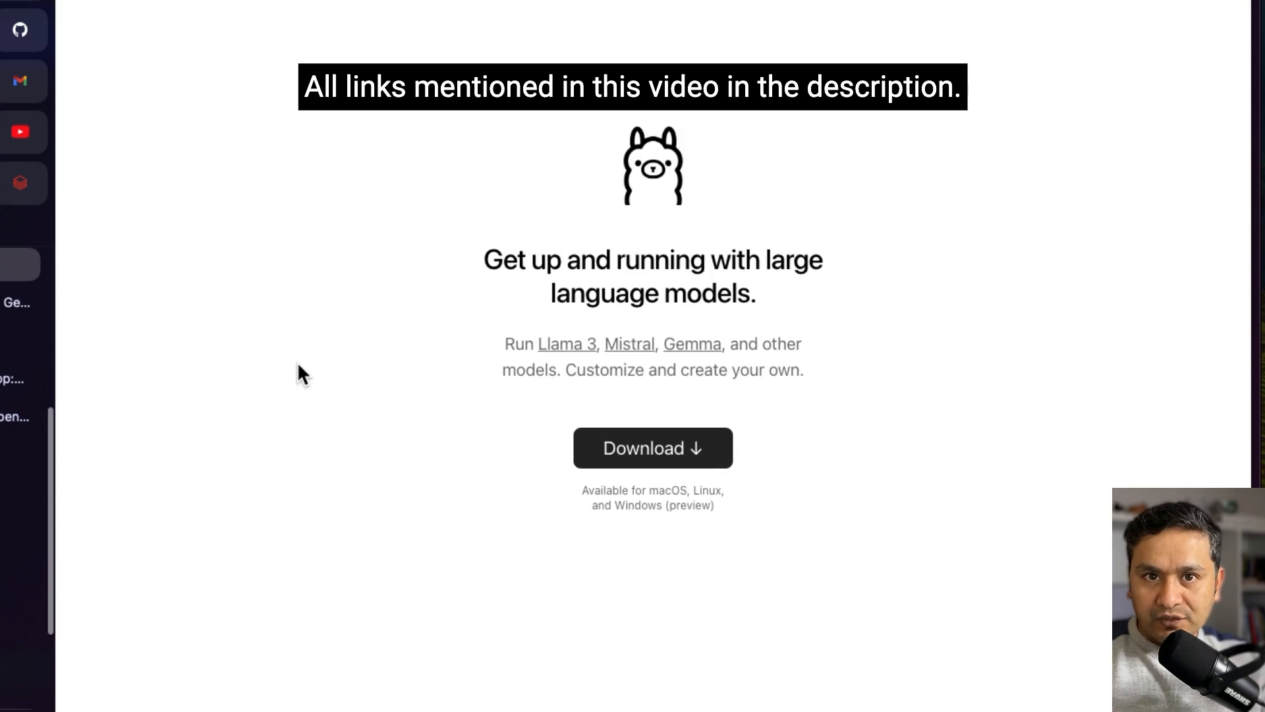
{"action": "mouse_move", "coordinate": [293, 170]}
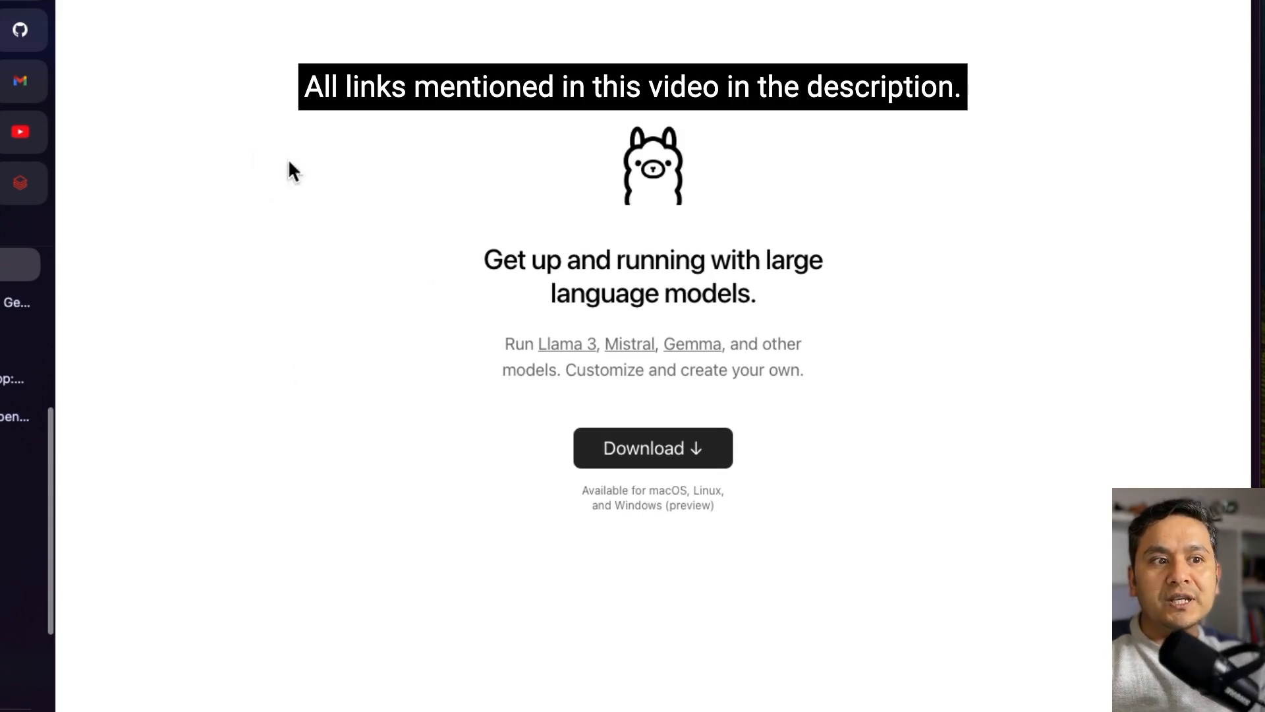
{"action": "mouse_move", "coordinate": [300, 326]}
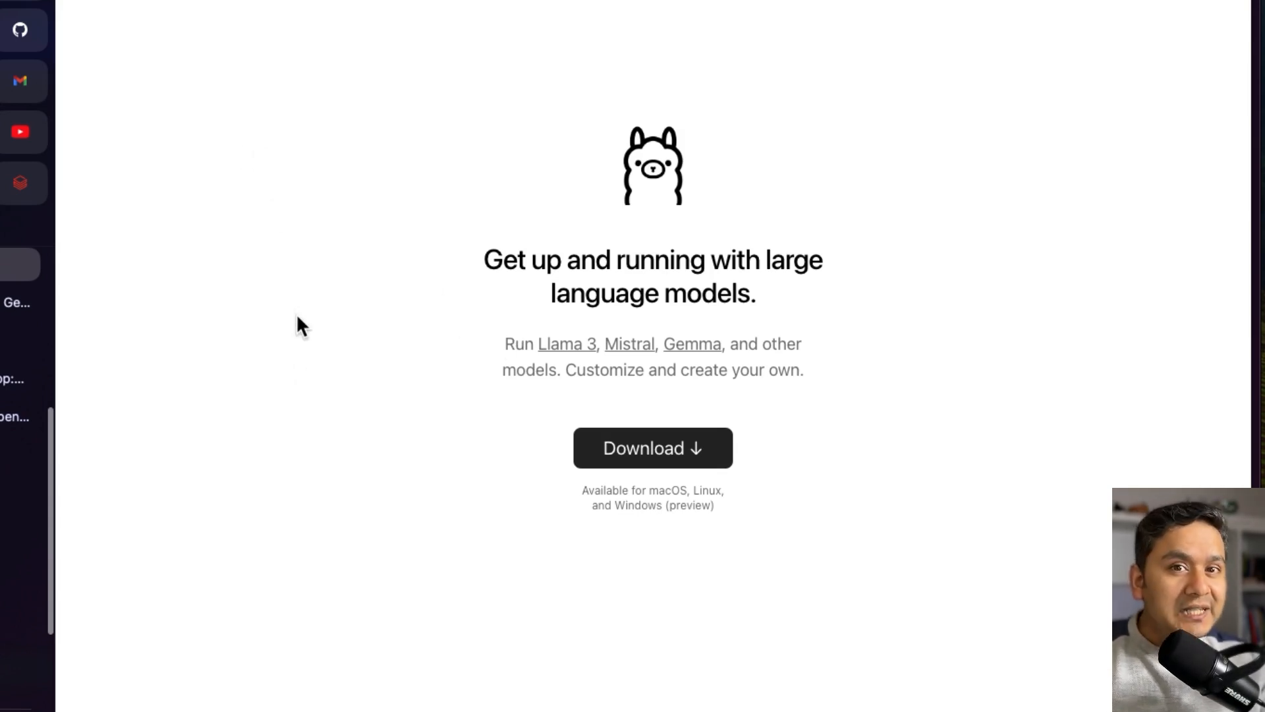
{"action": "mouse_move", "coordinate": [69, 153]}
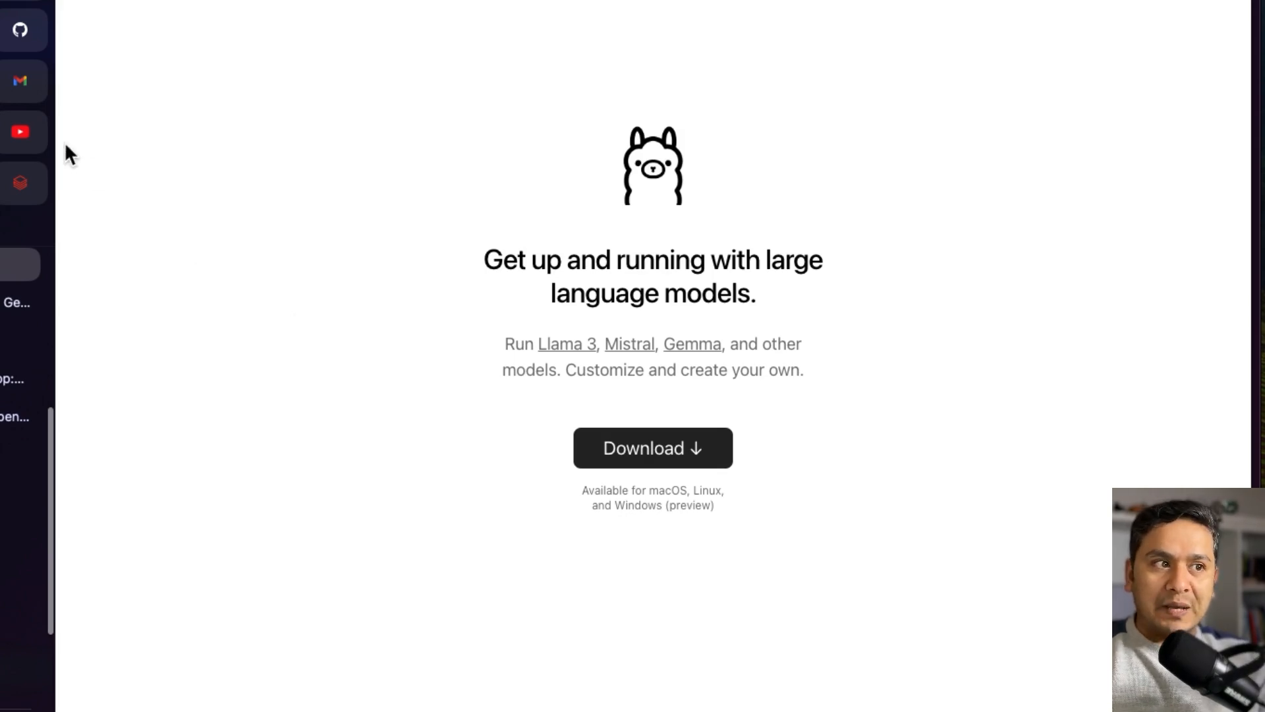
Step: Browse the Ollama playlist of nine tutorial videos down to its later entries and back up
{"action": "left_click", "coordinate": [20, 132]}
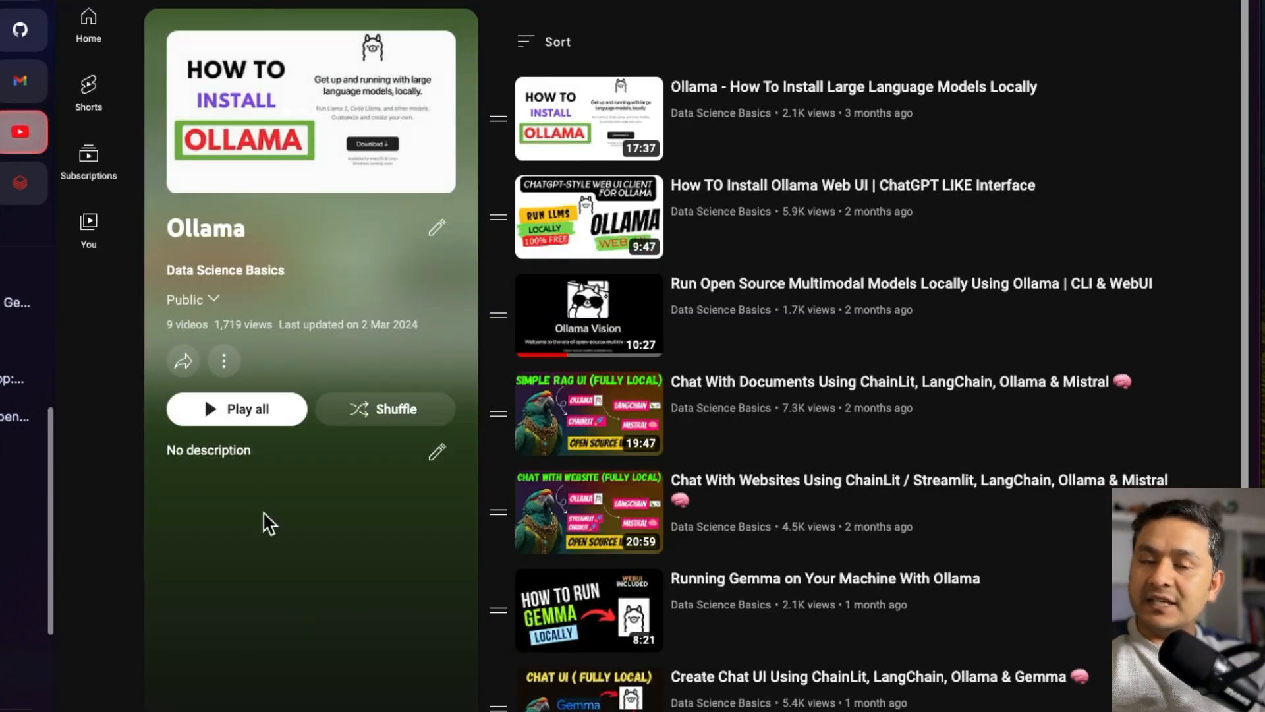
{"action": "mouse_move", "coordinate": [662, 234]}
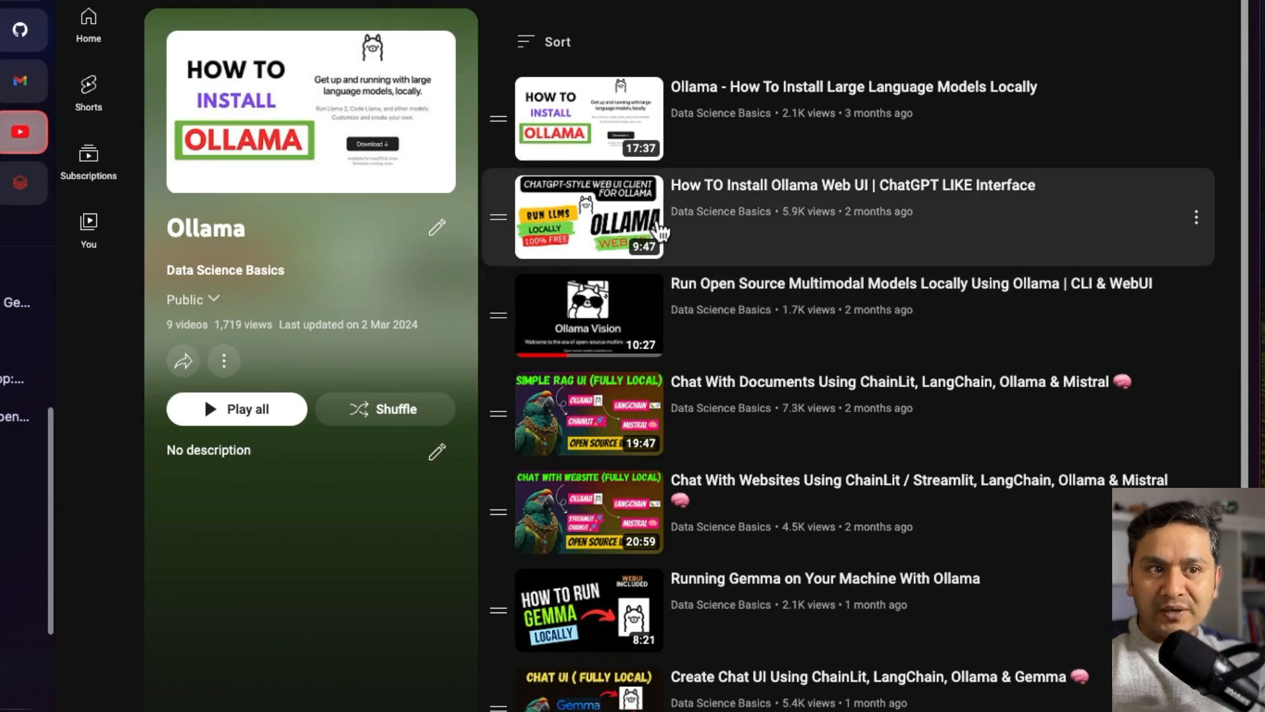
{"action": "scroll", "scroll_direction": "down", "scroll_amount": 3}
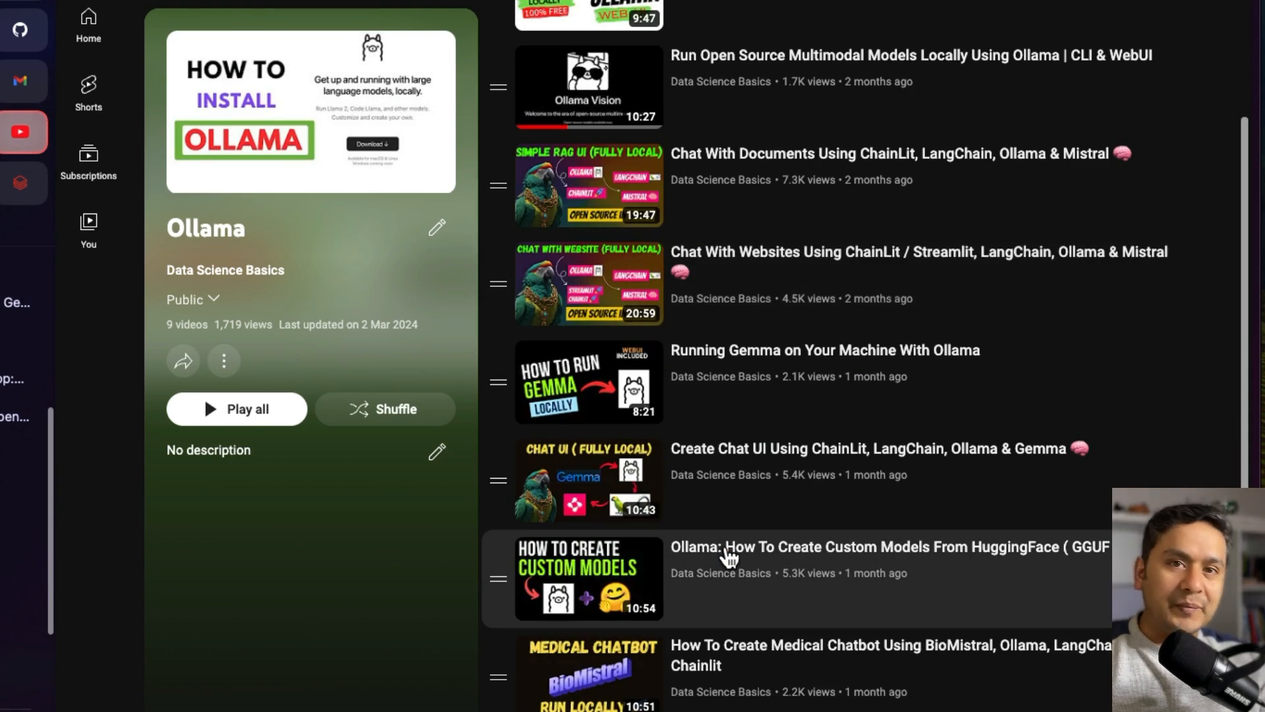
{"action": "mouse_move", "coordinate": [775, 429]}
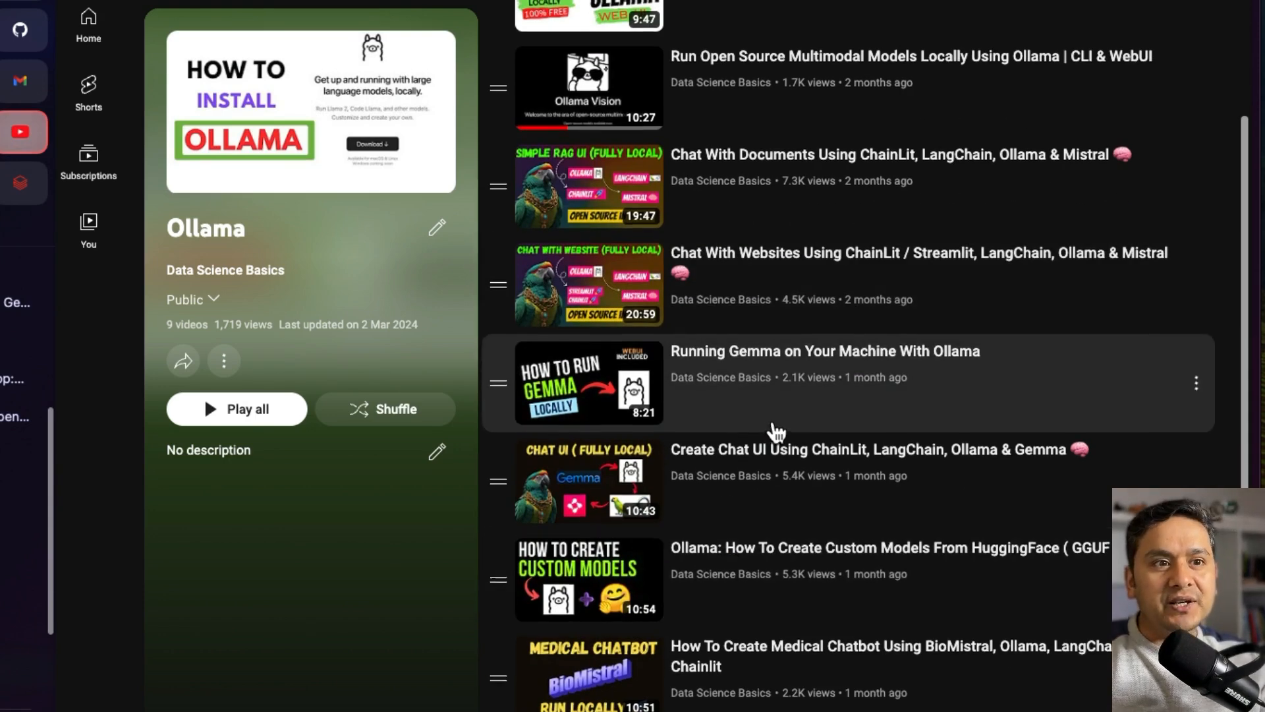
{"action": "scroll", "scroll_direction": "up", "scroll_amount": 3}
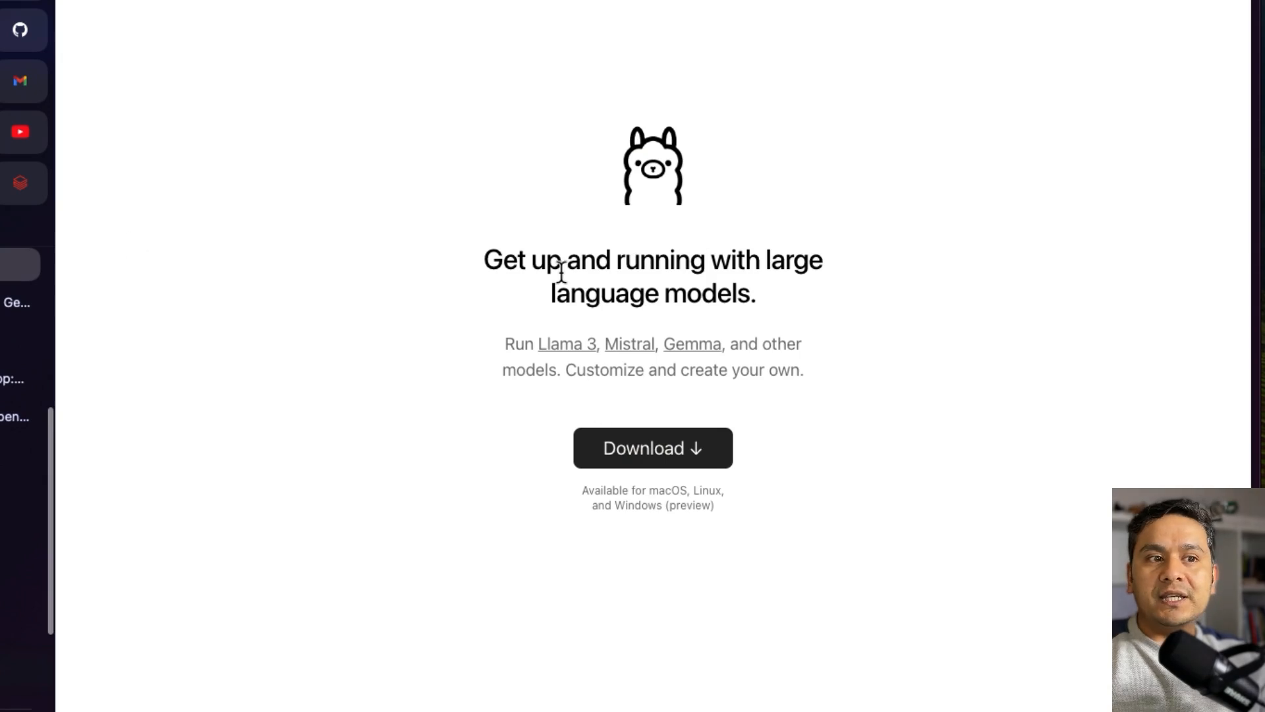
{"action": "mouse_move", "coordinate": [543, 246]}
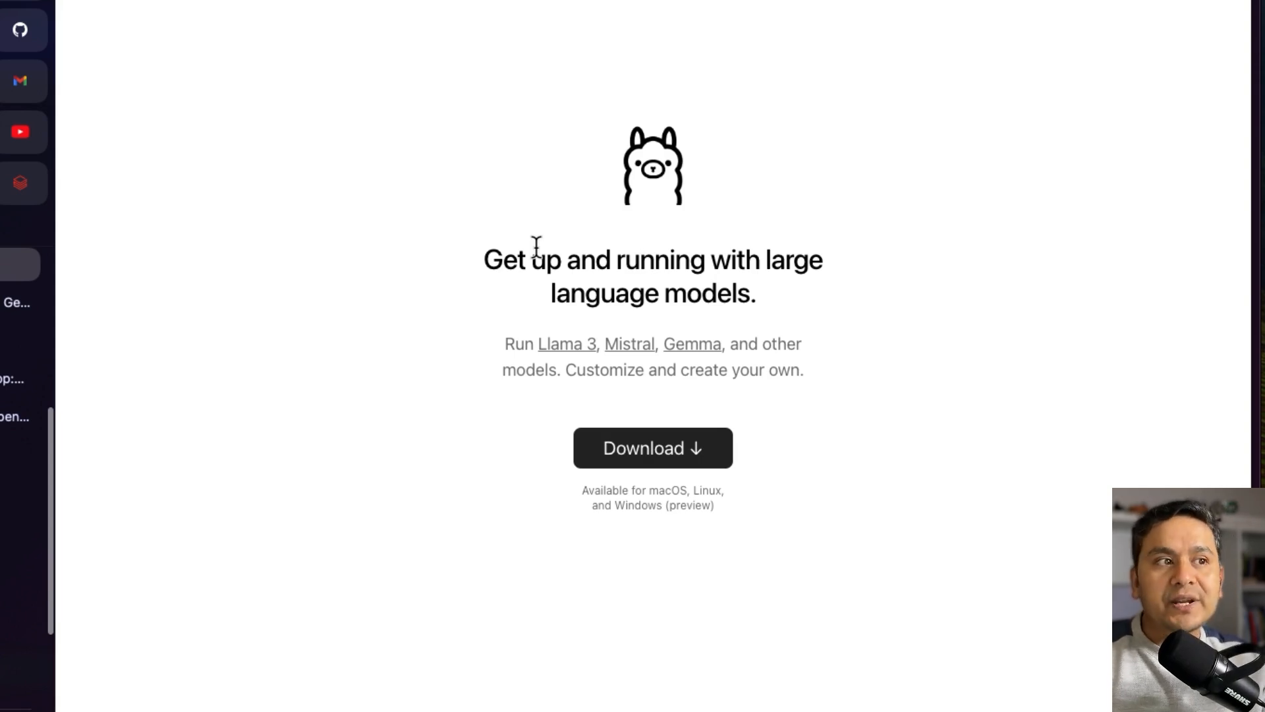
{"action": "mouse_move", "coordinate": [653, 234]}
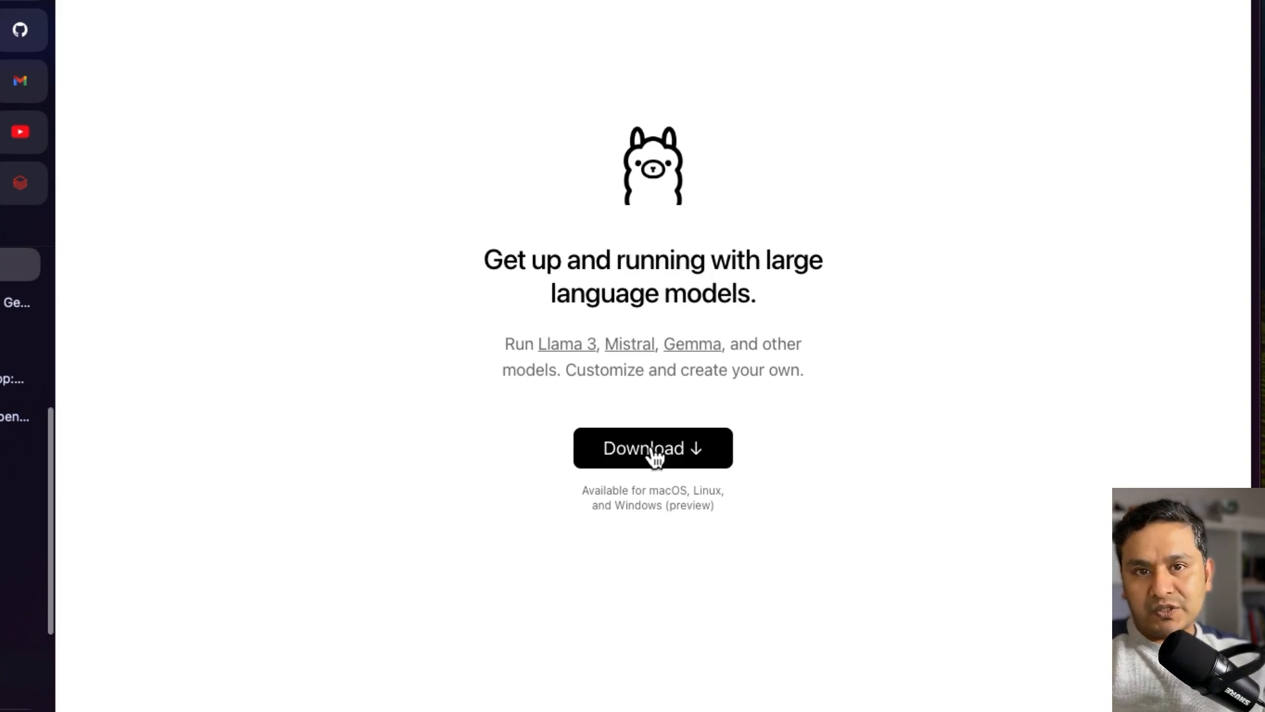
{"action": "mouse_move", "coordinate": [187, 268]}
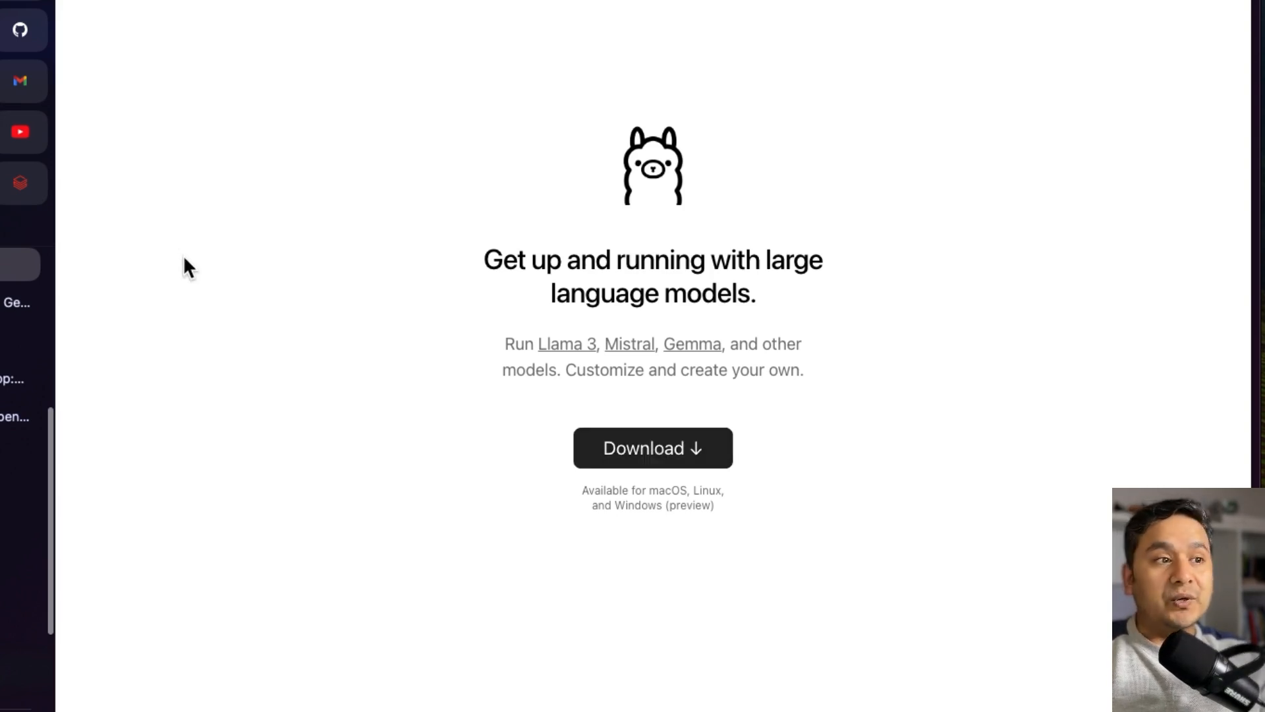
{"action": "mouse_move", "coordinate": [130, 170]}
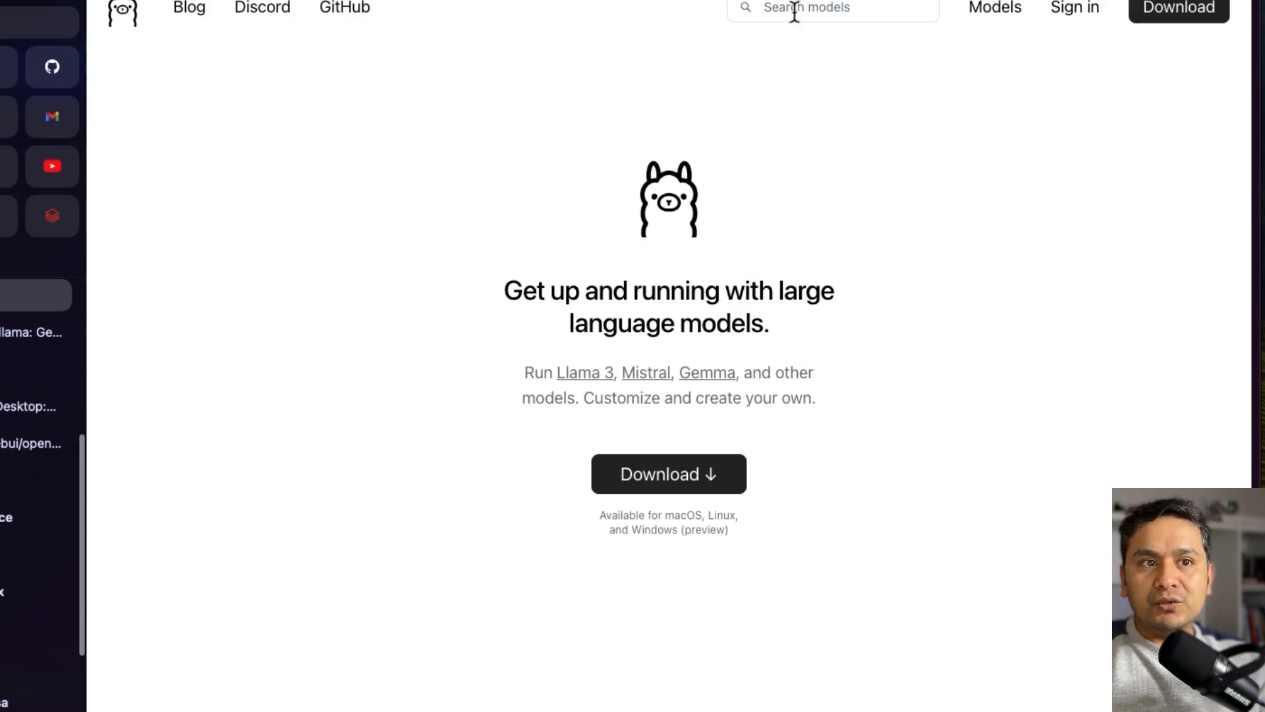
Step: Find the llama3 model via Search models and copy its 'ollama run llama3' command
{"action": "left_click", "coordinate": [815, 9]}
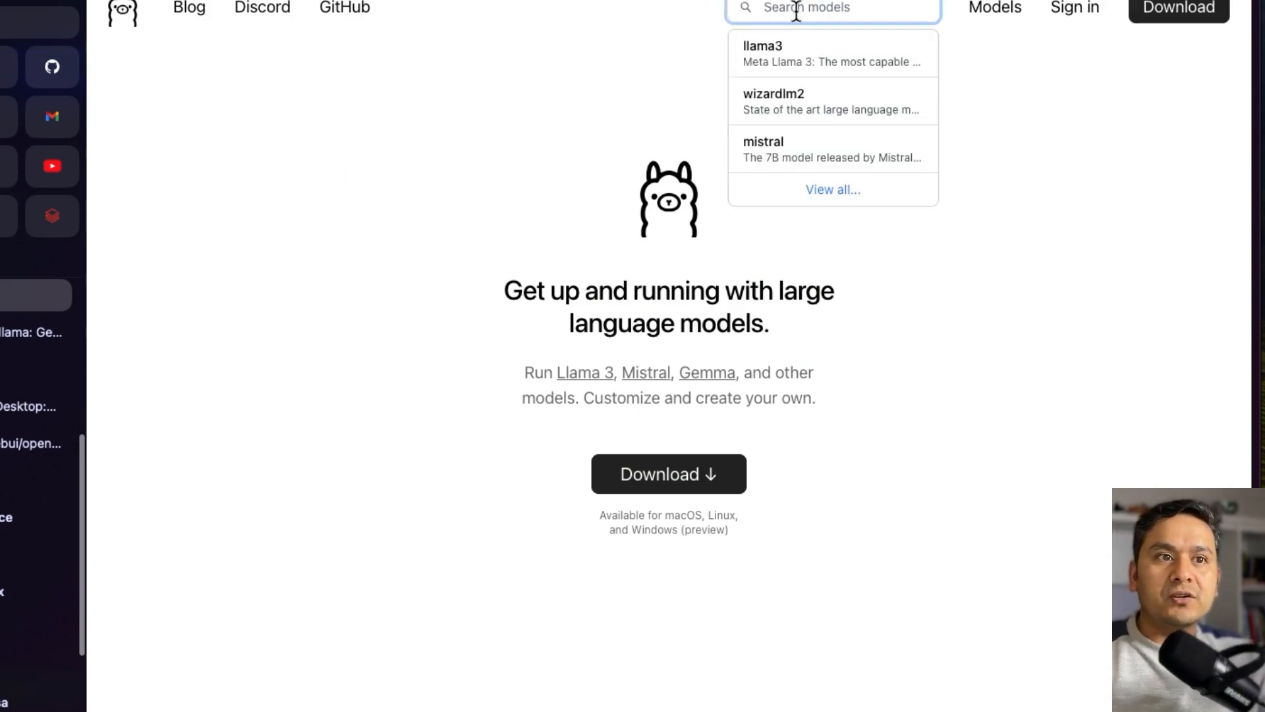
{"action": "left_click", "coordinate": [761, 53]}
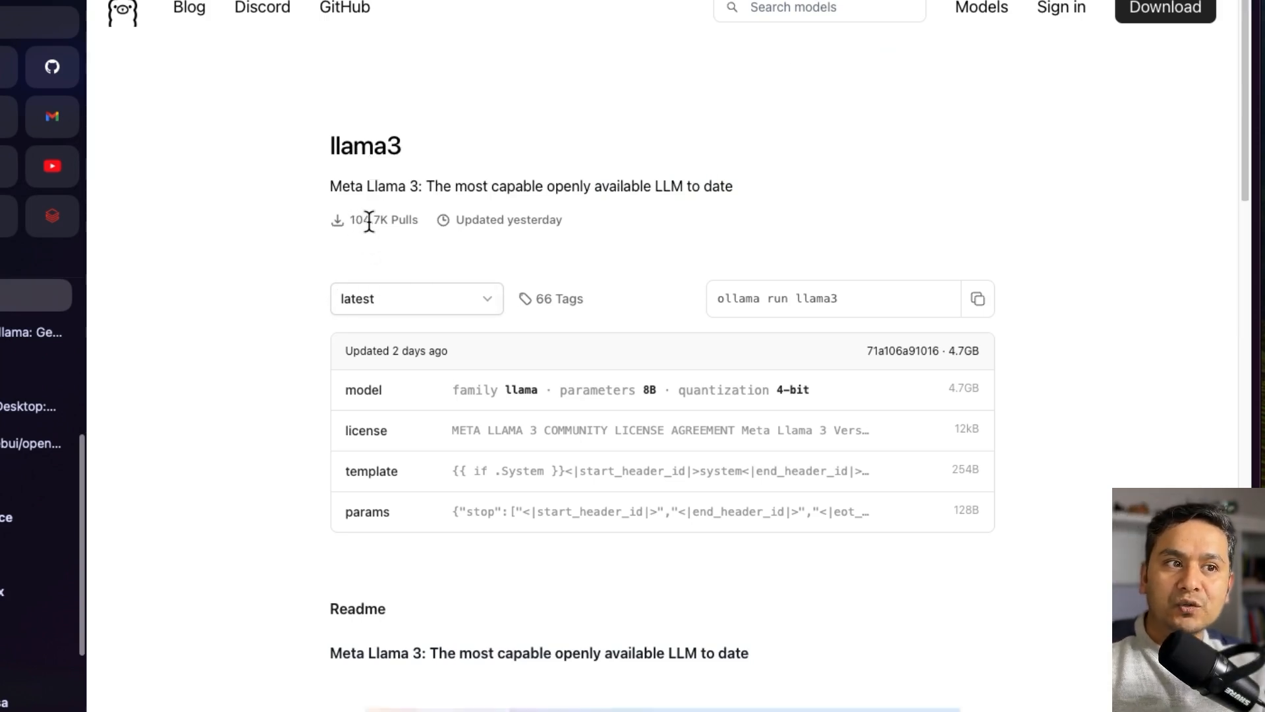
{"action": "mouse_move", "coordinate": [441, 229]}
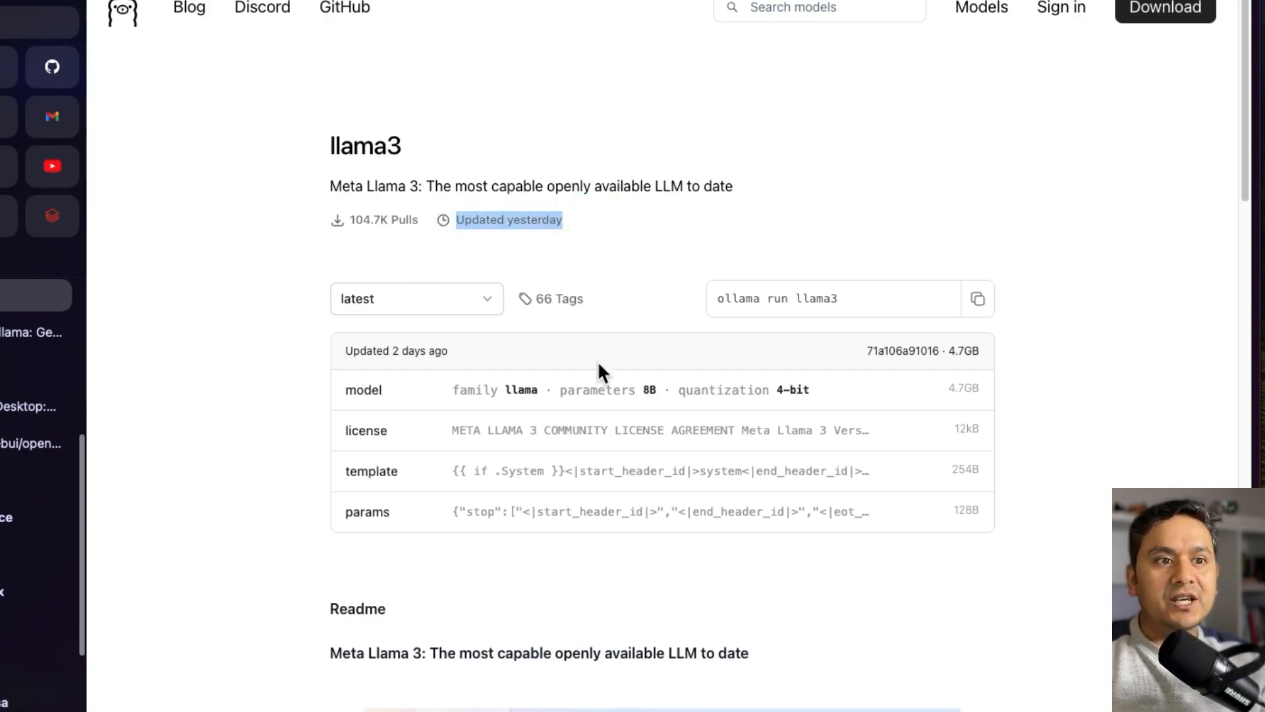
{"action": "left_click", "coordinate": [756, 298]}
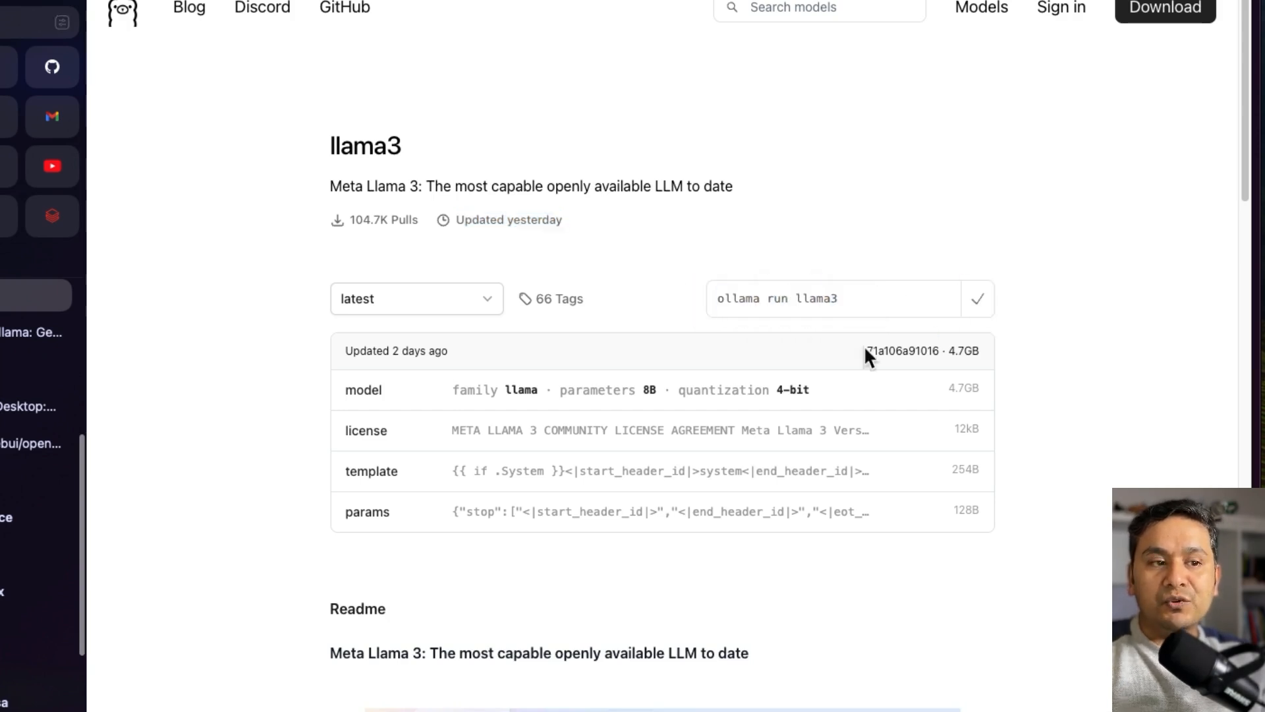
Step: Read the llama3 readme past the benchmarks to the API curl example and Model variants
{"action": "scroll", "scroll_direction": "down", "scroll_amount": 3}
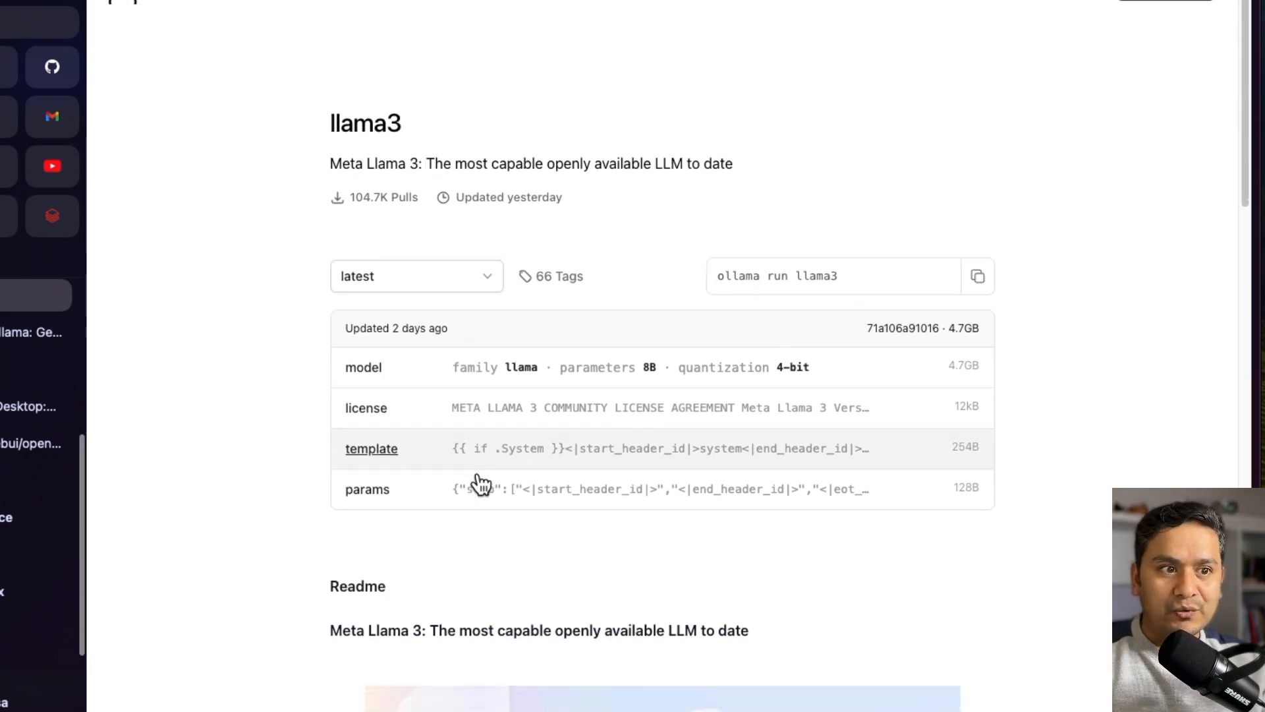
{"action": "scroll", "scroll_direction": "down", "scroll_amount": 3}
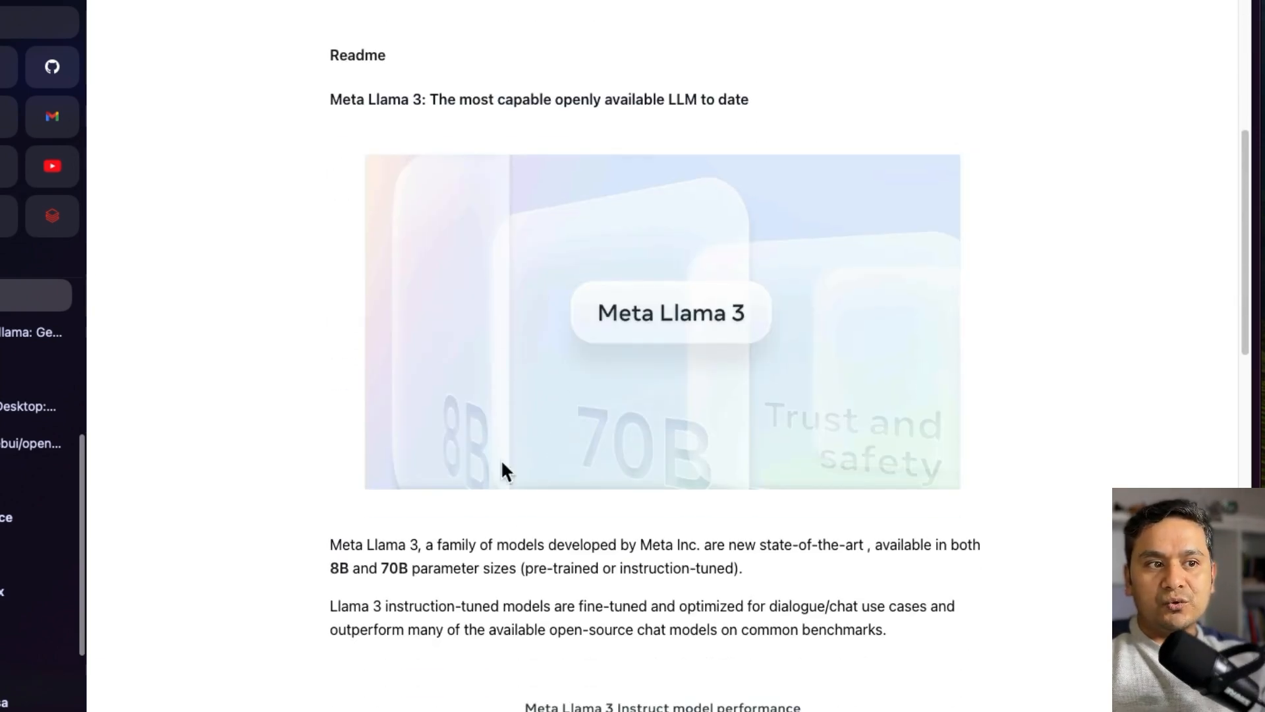
{"action": "scroll", "scroll_direction": "down", "scroll_amount": 3}
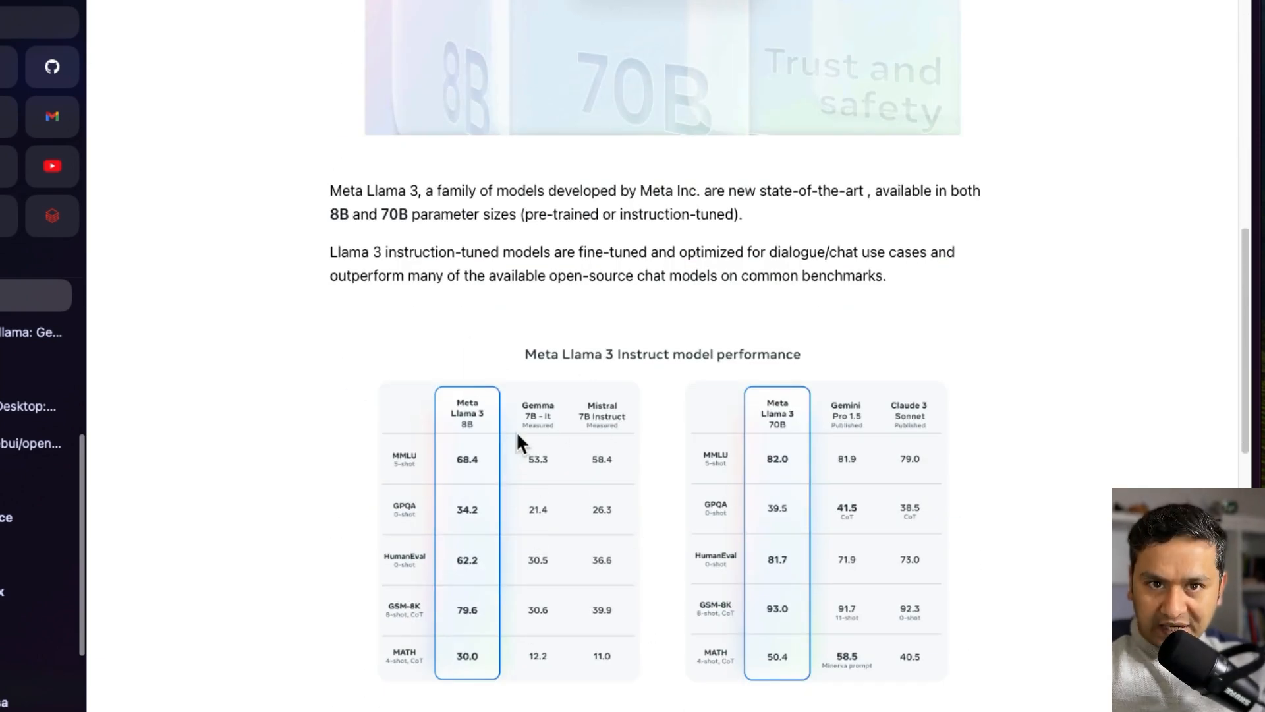
{"action": "scroll", "scroll_direction": "down", "scroll_amount": 3}
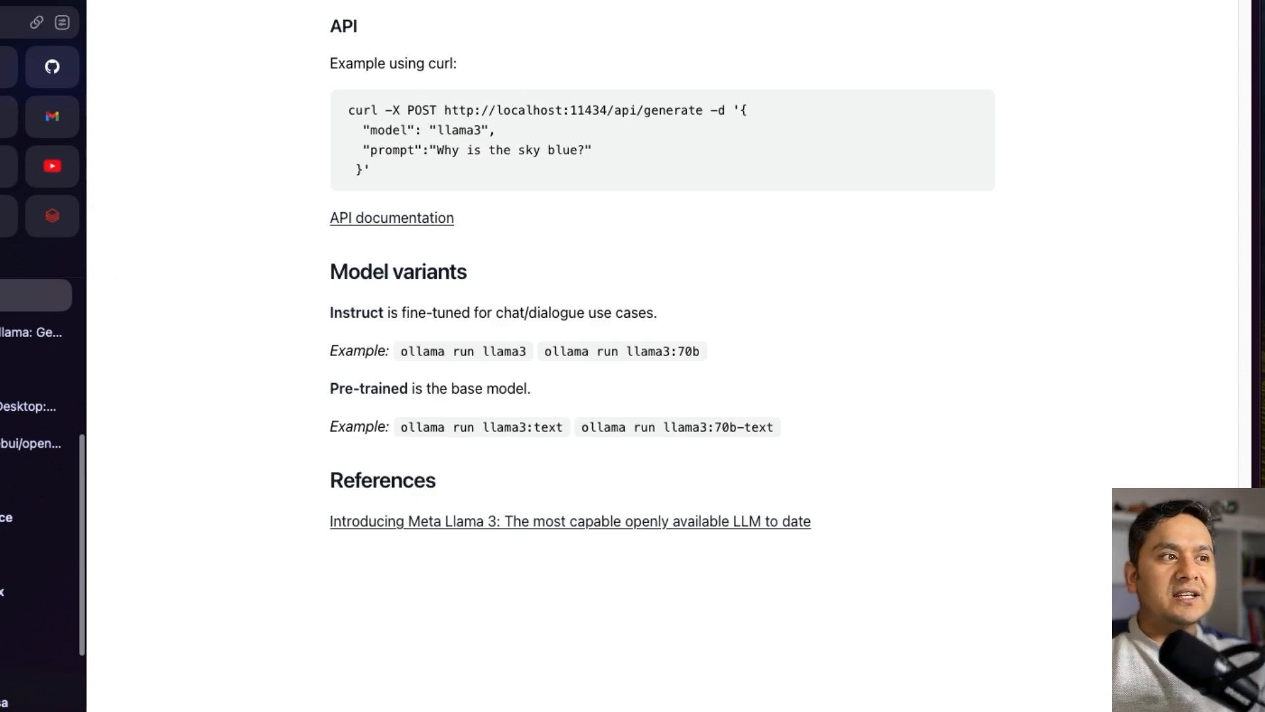
Step: Show the X post announcing Llama 3 with 8B and 70B models and 8k context
{"action": "left_click", "coordinate": [569, 520]}
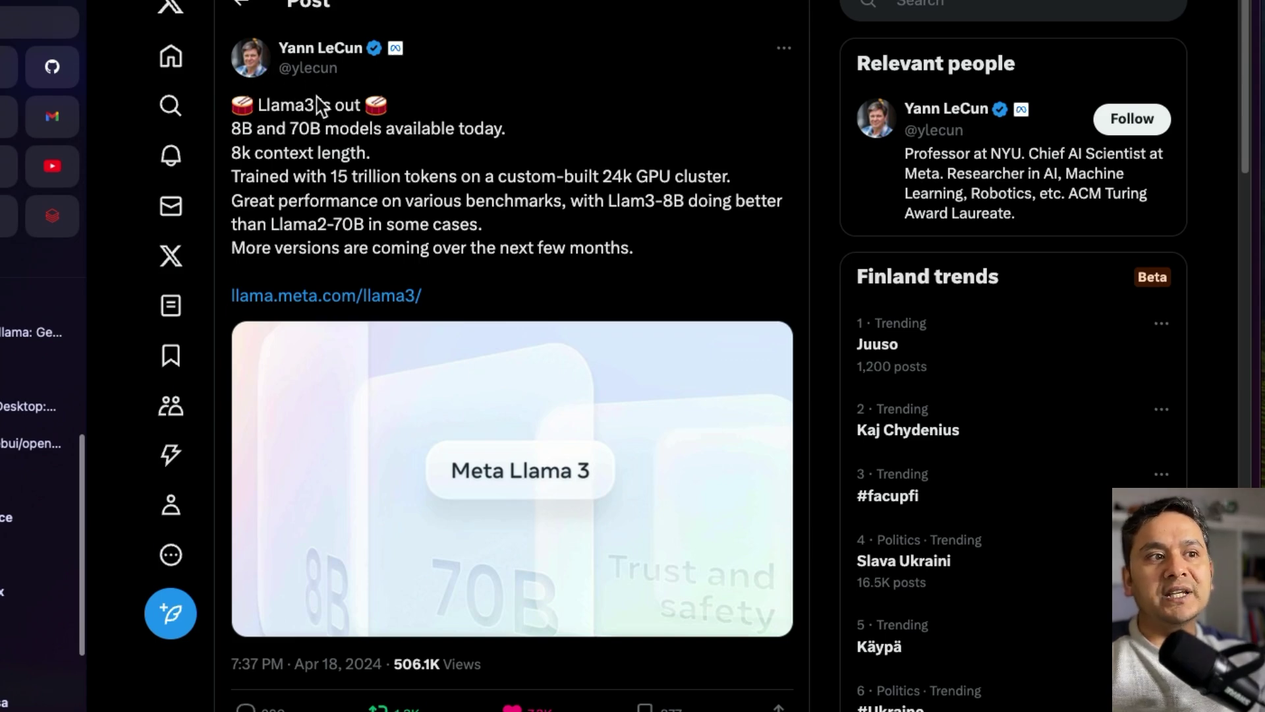
{"action": "mouse_move", "coordinate": [361, 106]}
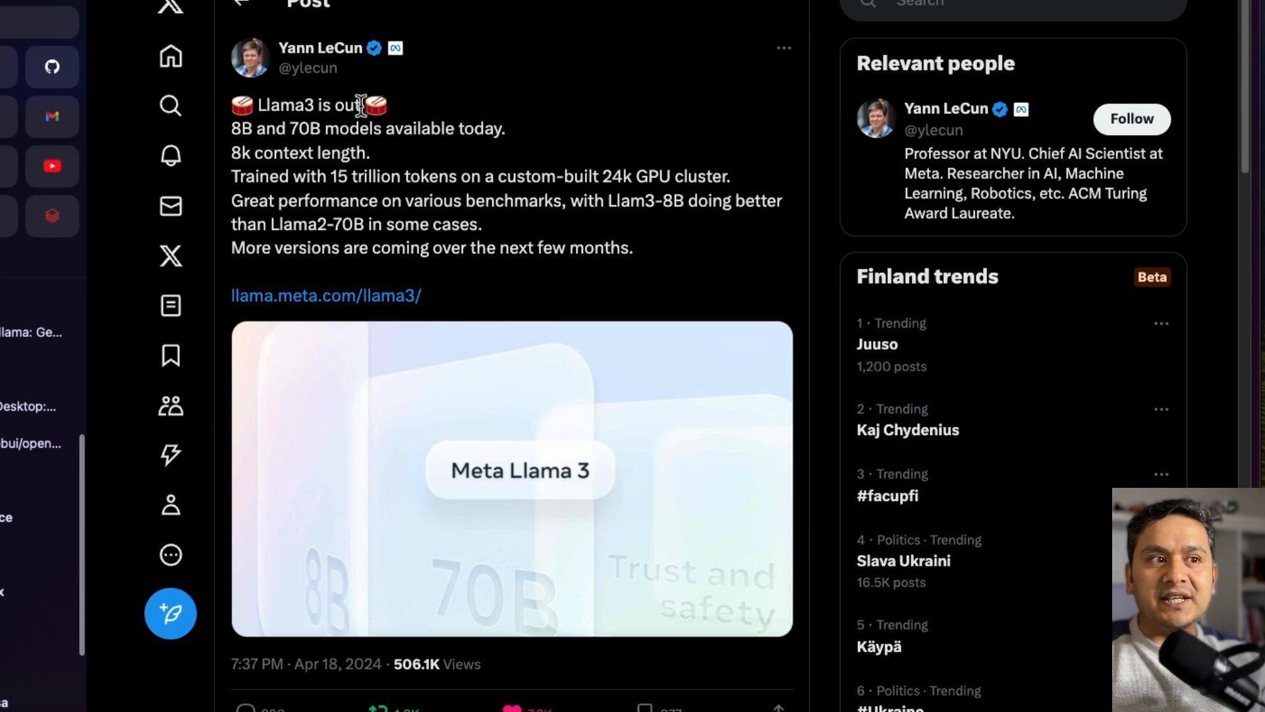
{"action": "mouse_move", "coordinate": [451, 136]}
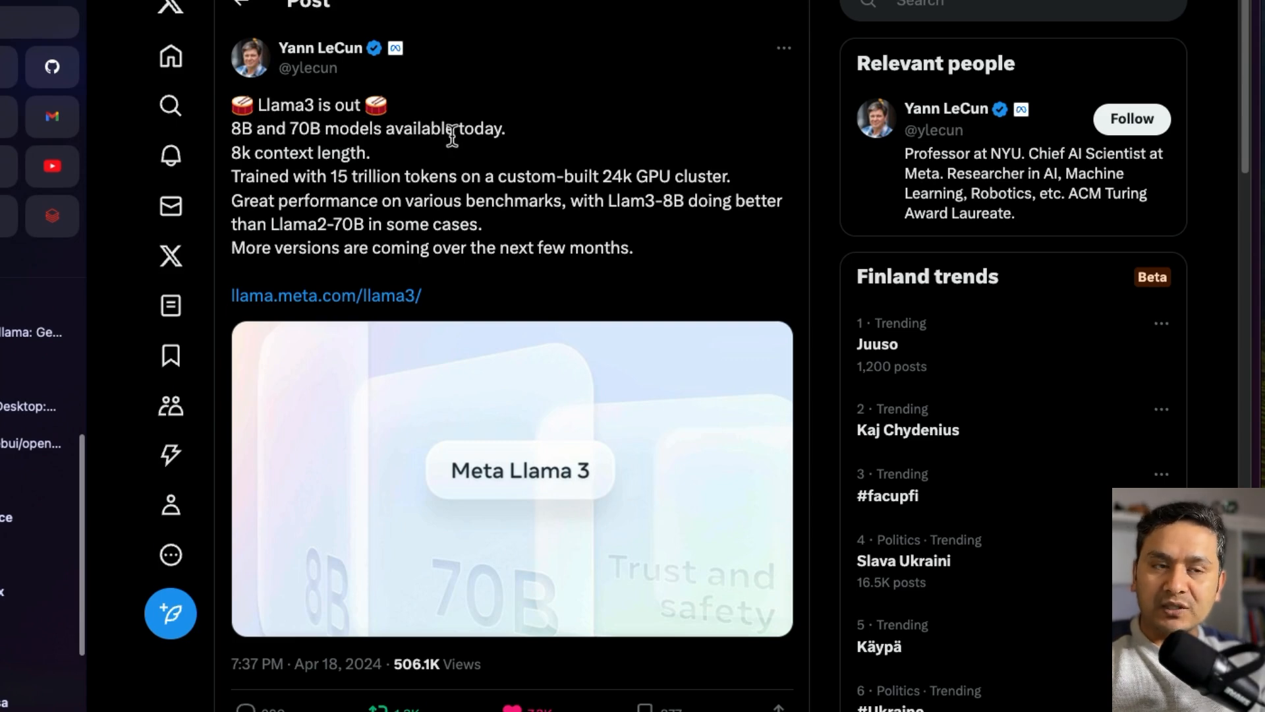
{"action": "mouse_move", "coordinate": [318, 166]}
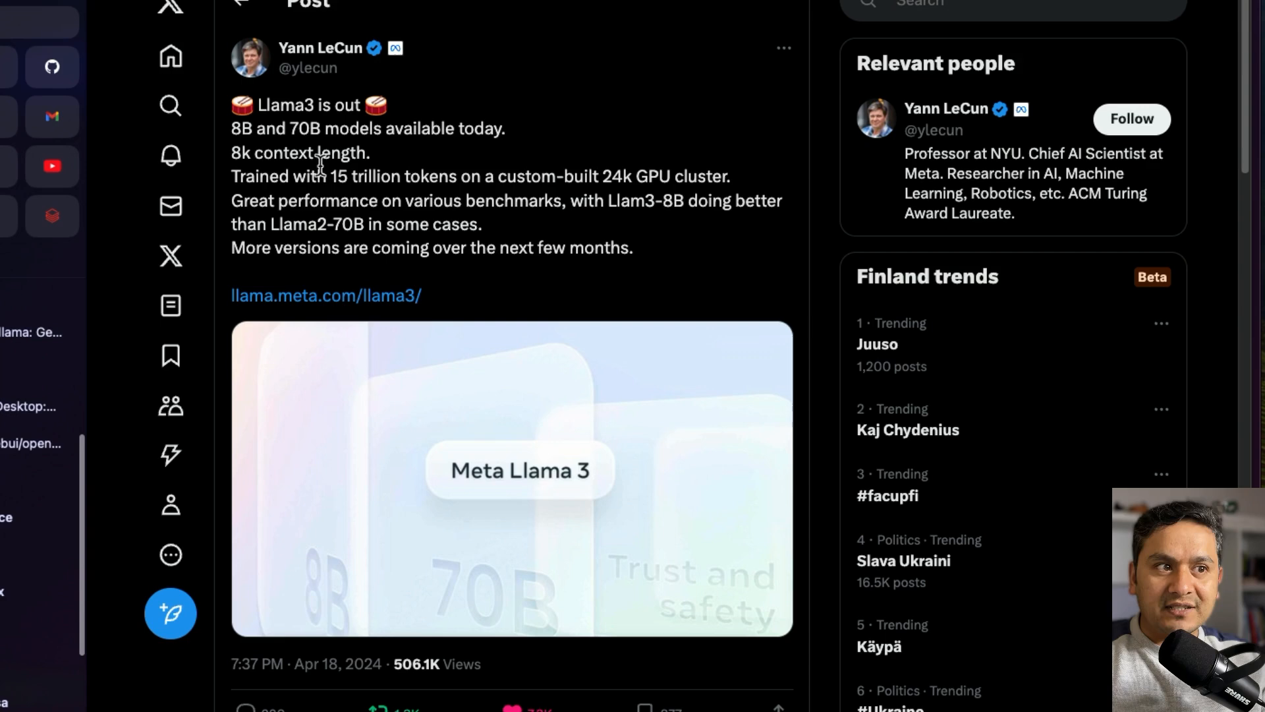
{"action": "mouse_move", "coordinate": [444, 182]}
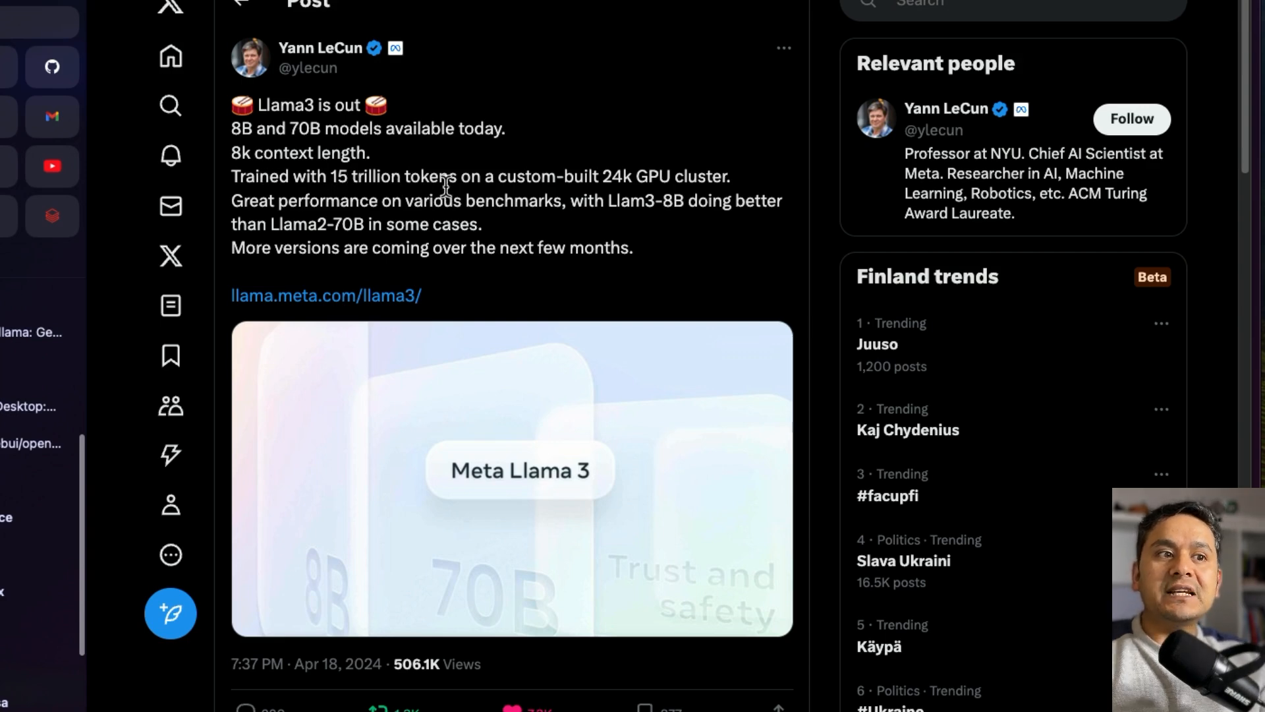
{"action": "mouse_move", "coordinate": [552, 190]}
{"action": "type", "text": "ollama serve"}
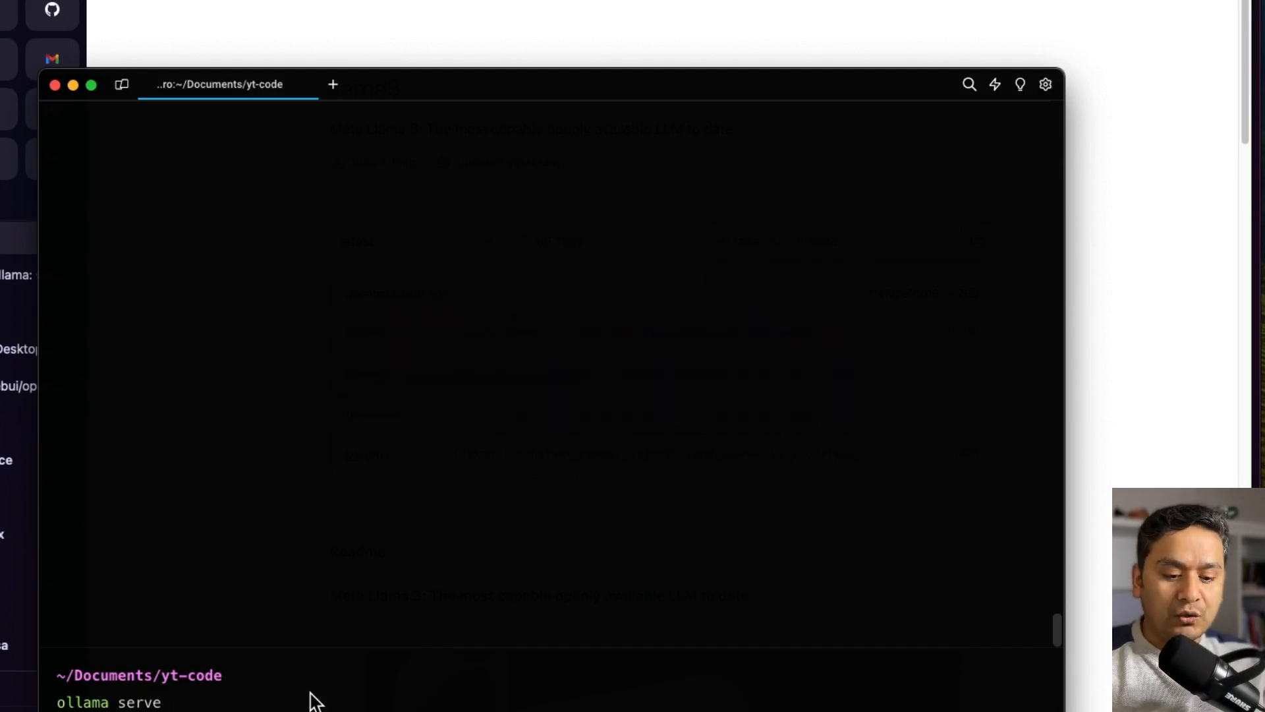
Step: Run 'ollama serve' and select the listening address 127.0.0.1:11434 in its log
{"action": "key", "text": "Return"}
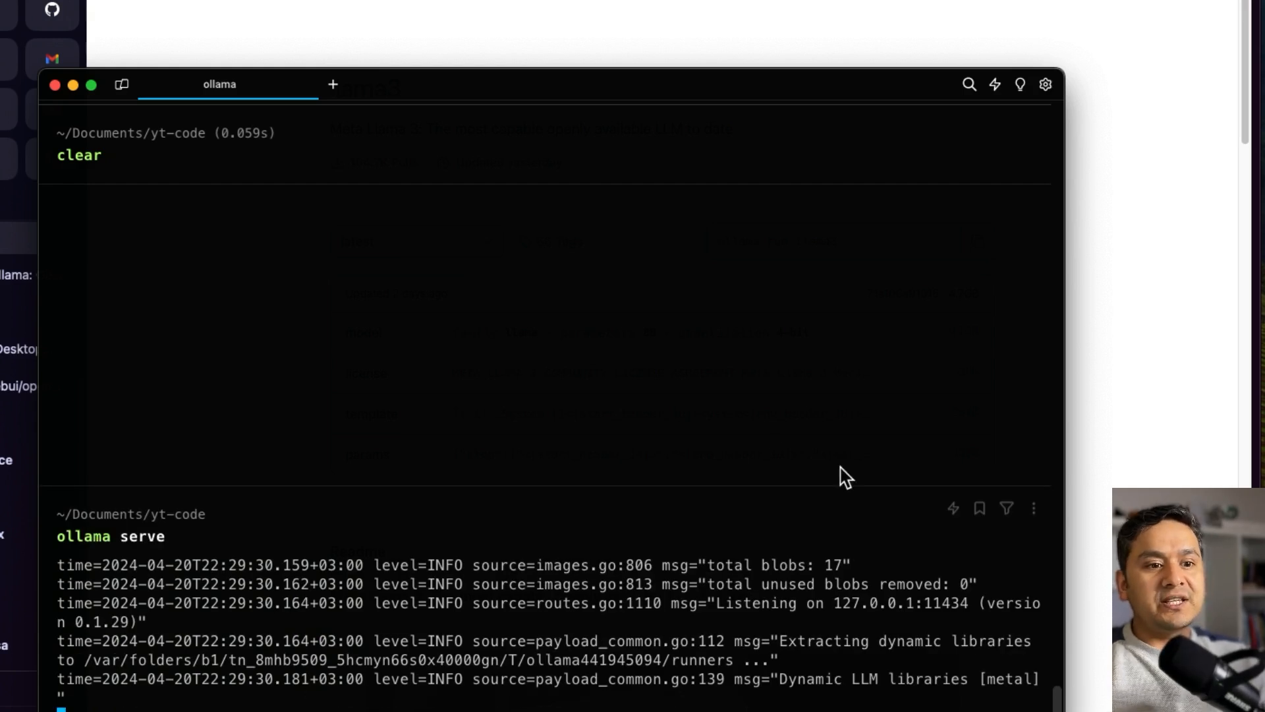
{"action": "mouse_move", "coordinate": [845, 611]}
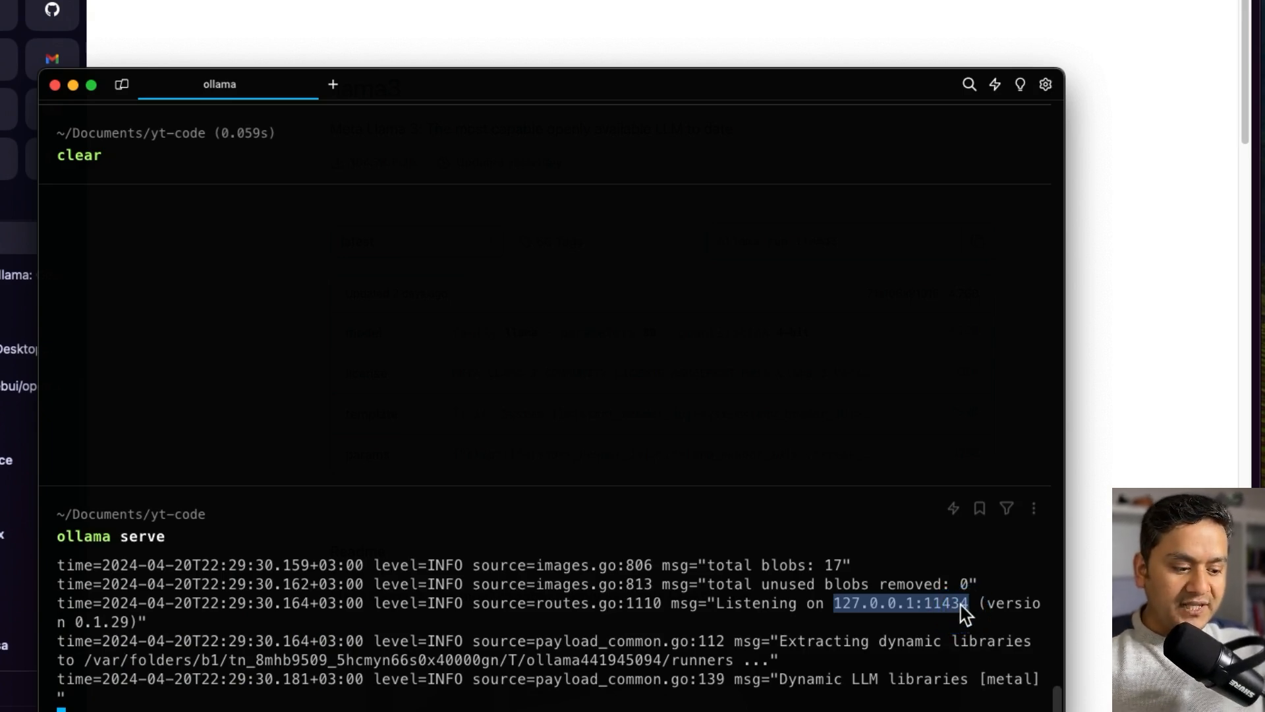
{"action": "left_click", "coordinate": [332, 84]}
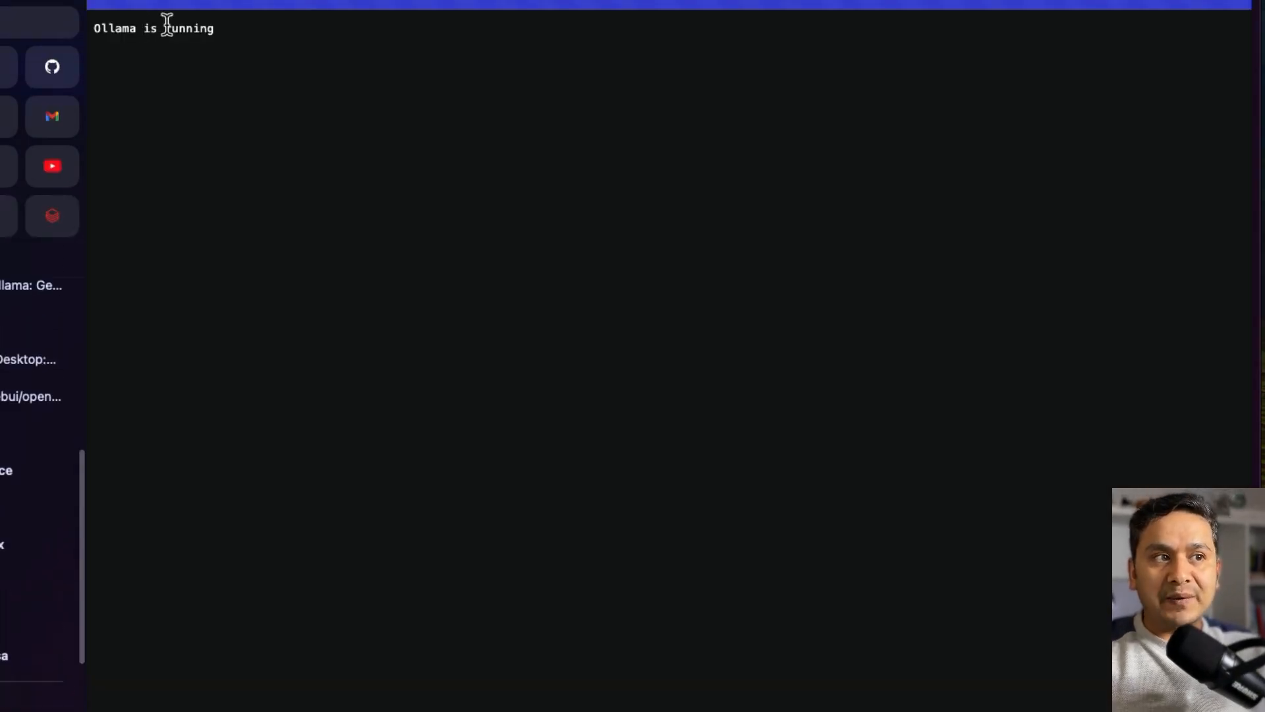
{"action": "mouse_move", "coordinate": [185, 182]}
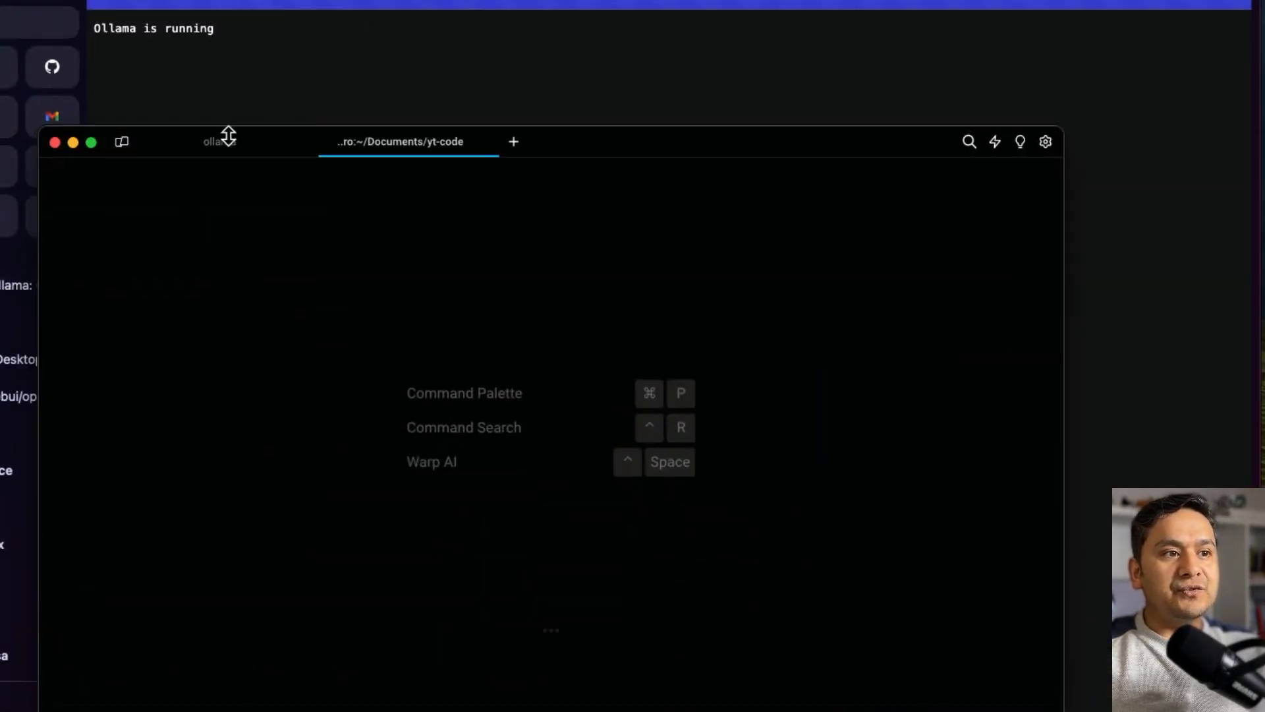
Step: Return to the server session, search Spotlight for 'ollama', then stop the server with Ctrl+C
{"action": "left_click", "coordinate": [220, 141]}
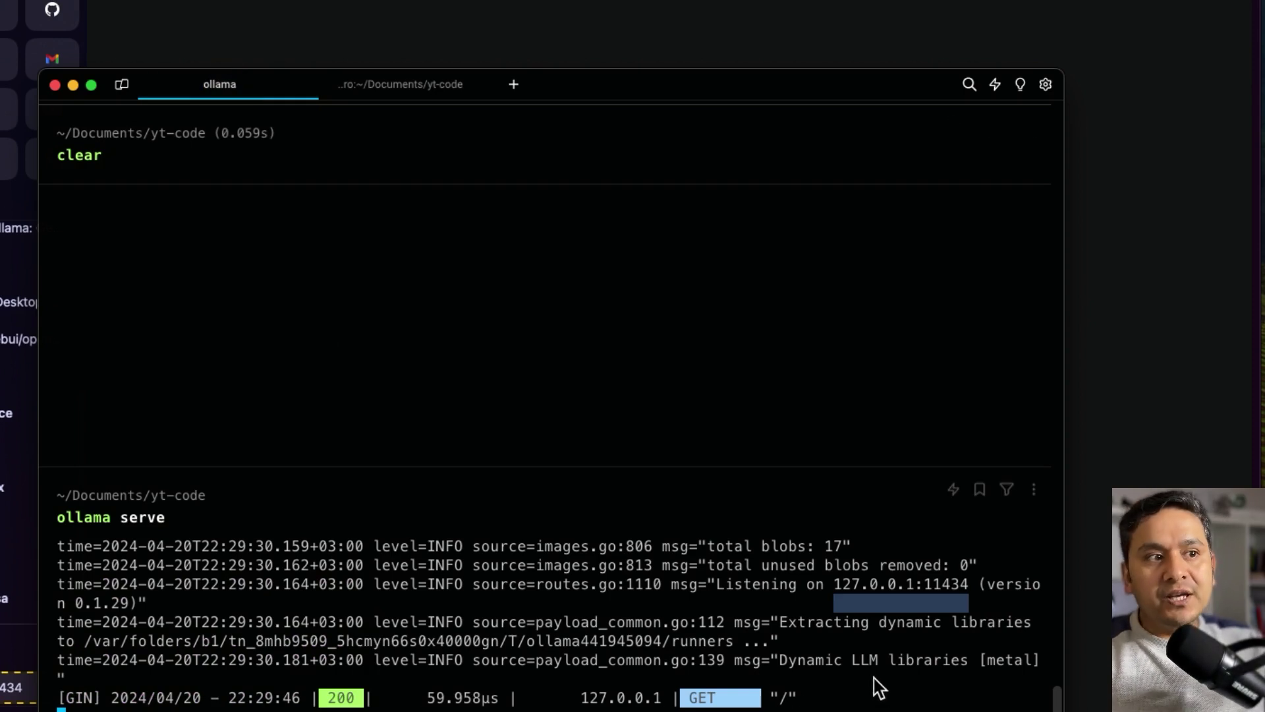
{"action": "key", "text": "cmd+space"}
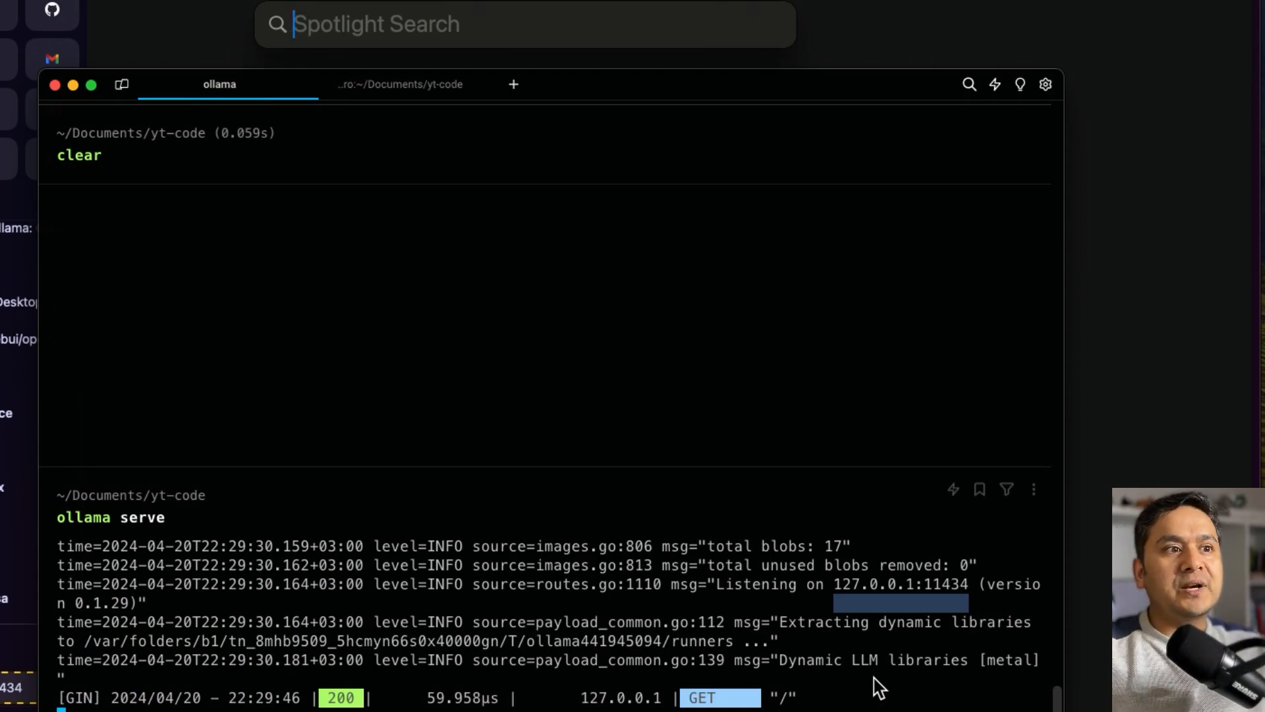
{"action": "type", "text": "ollama"}
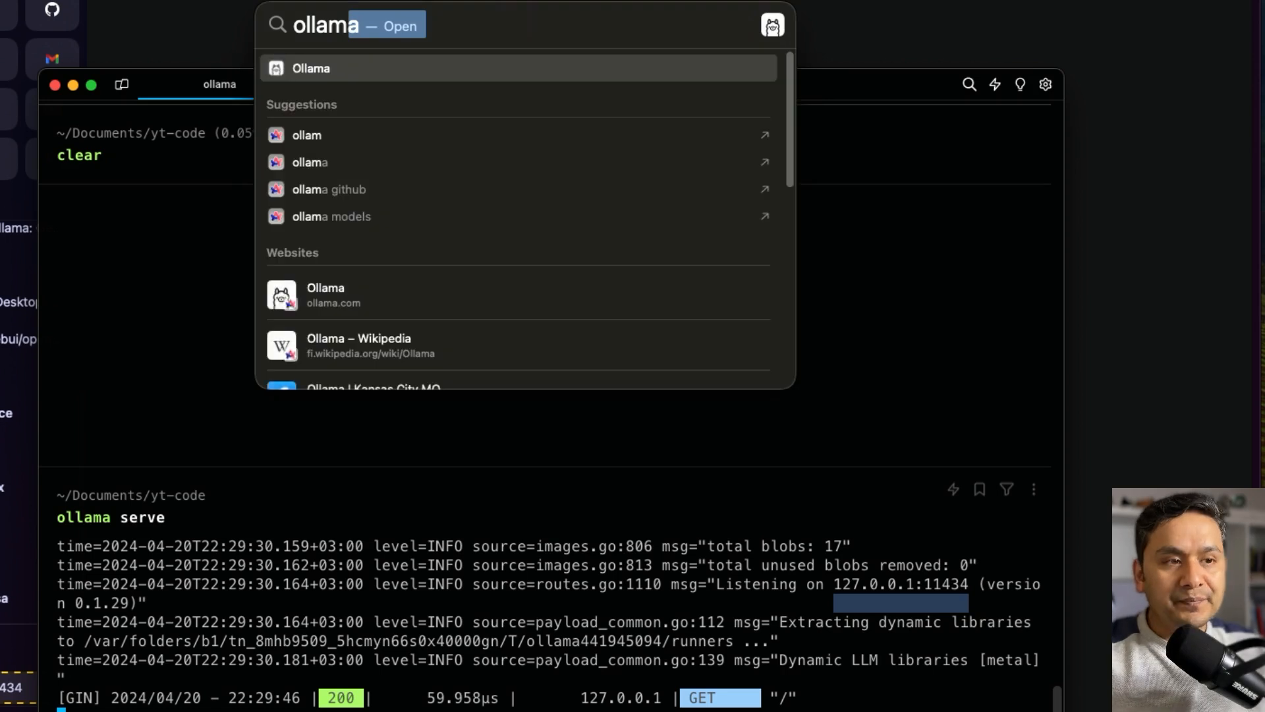
{"action": "key", "text": "escape"}
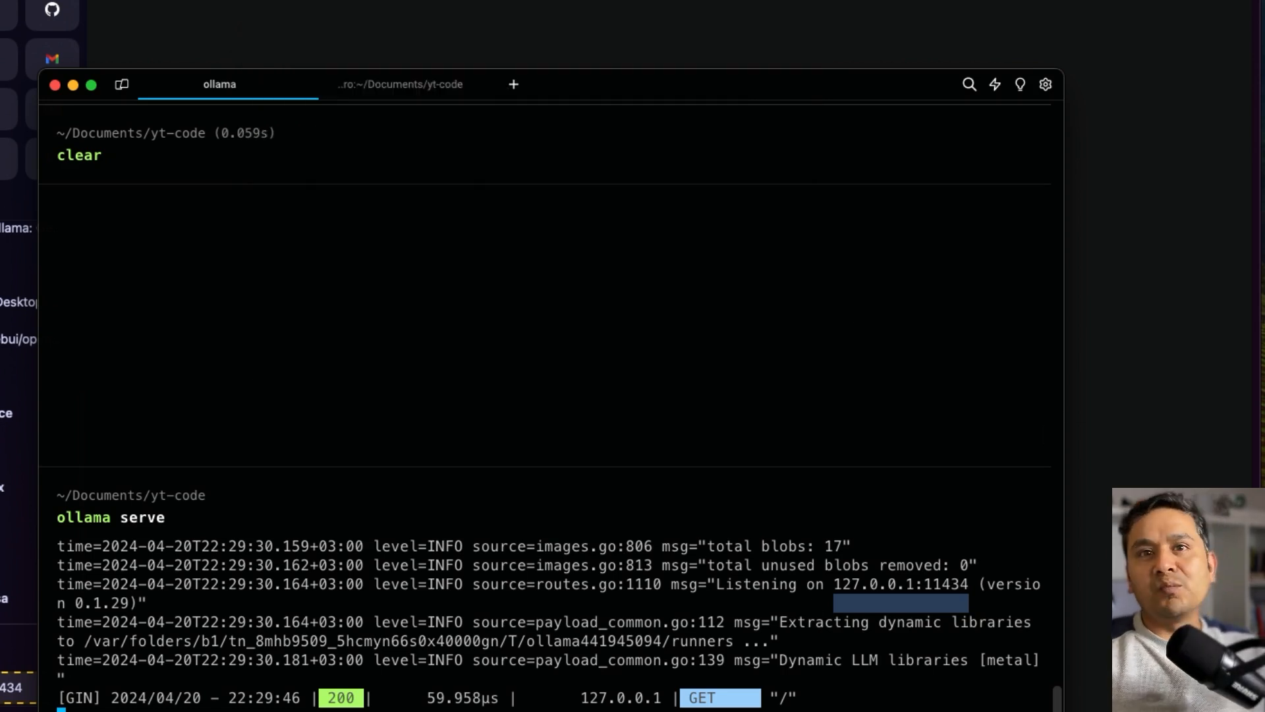
{"action": "mouse_move", "coordinate": [52, 293]}
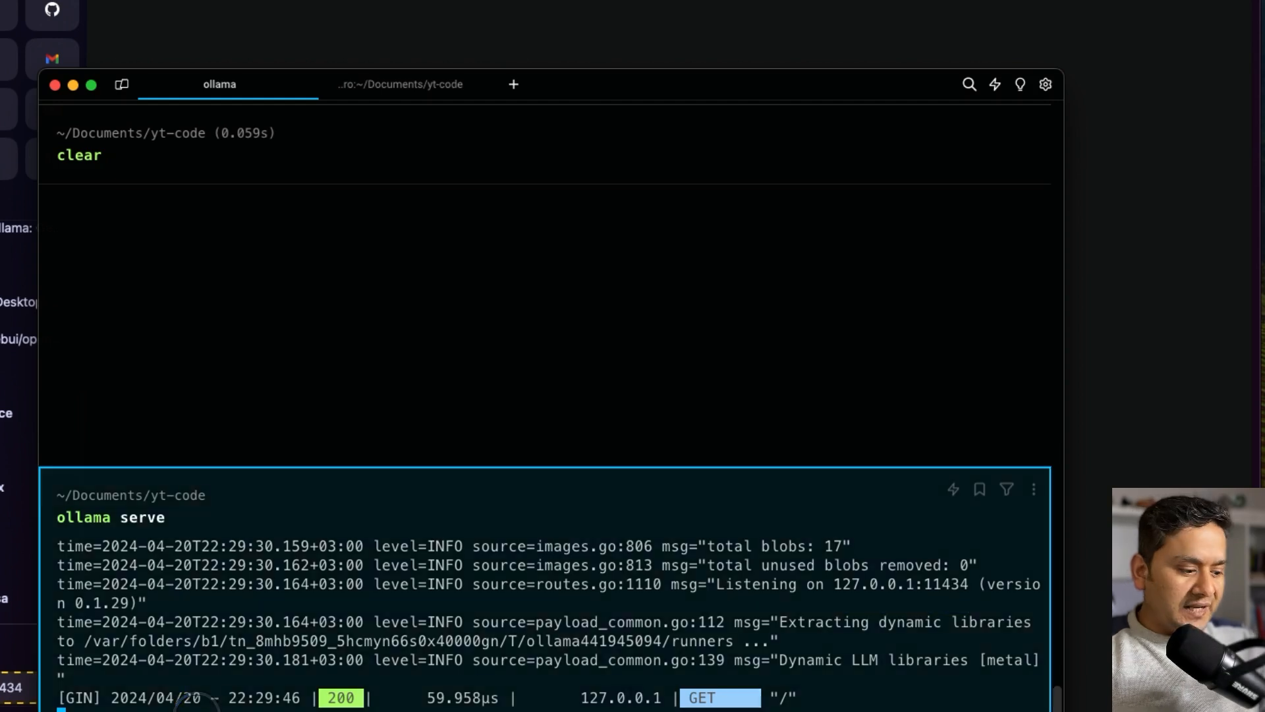
{"action": "key", "text": "ctrl+c"}
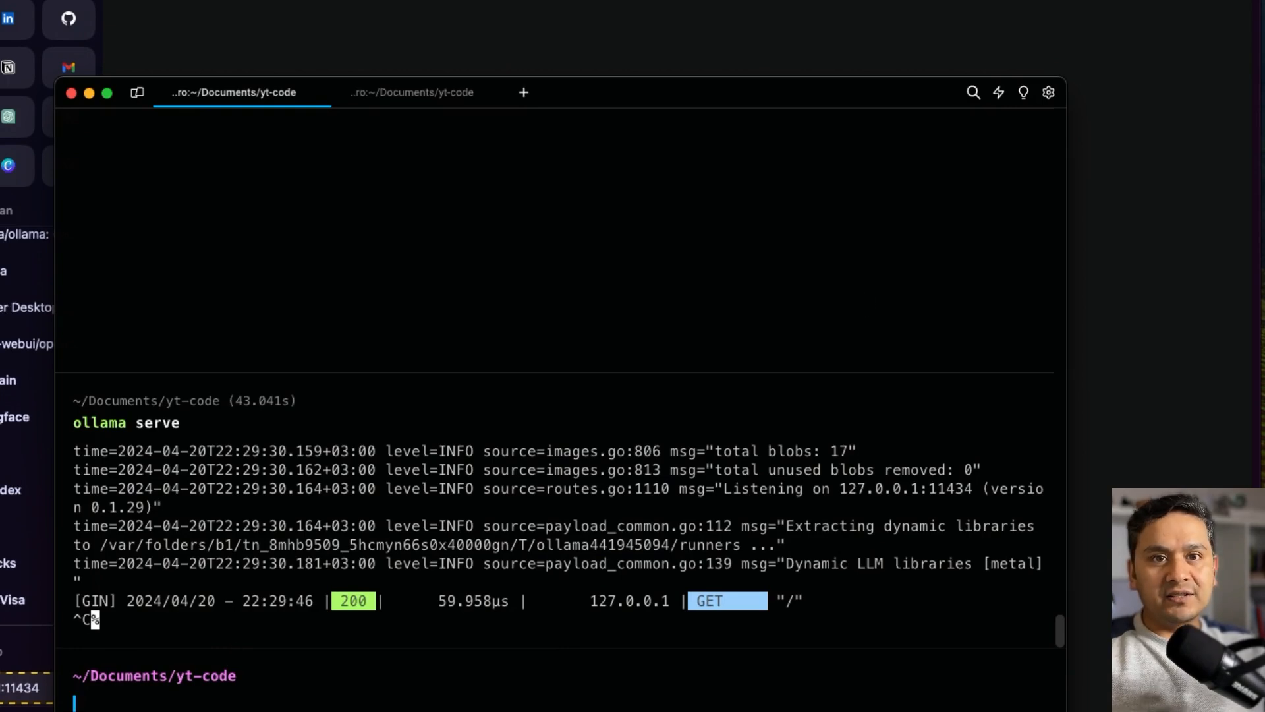
{"action": "mouse_move", "coordinate": [249, 658]}
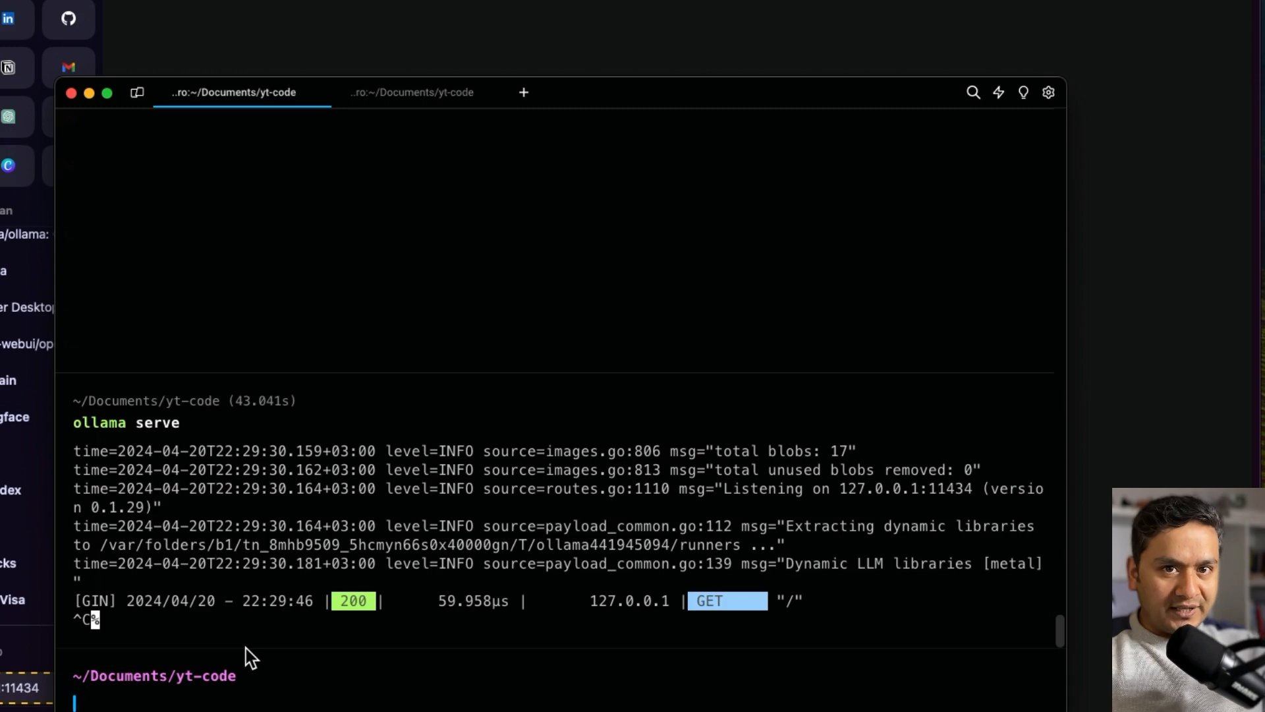
{"action": "mouse_move", "coordinate": [197, 407]}
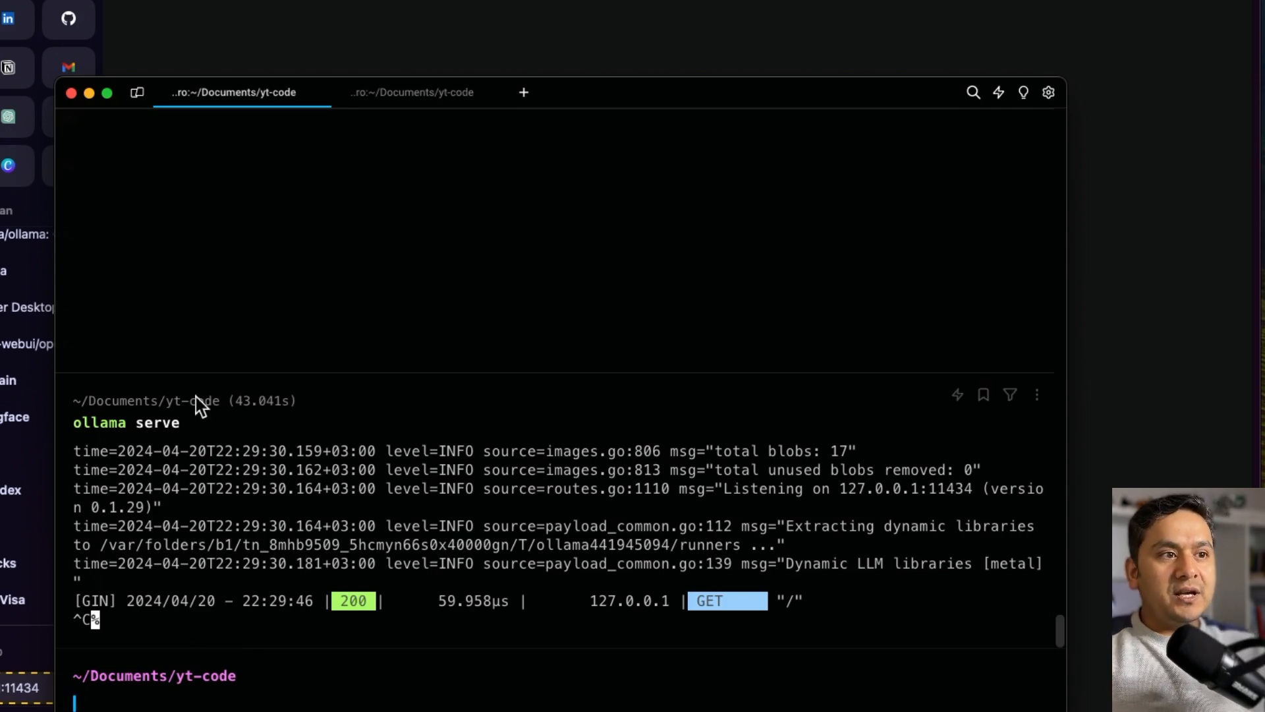
{"action": "mouse_move", "coordinate": [207, 699]}
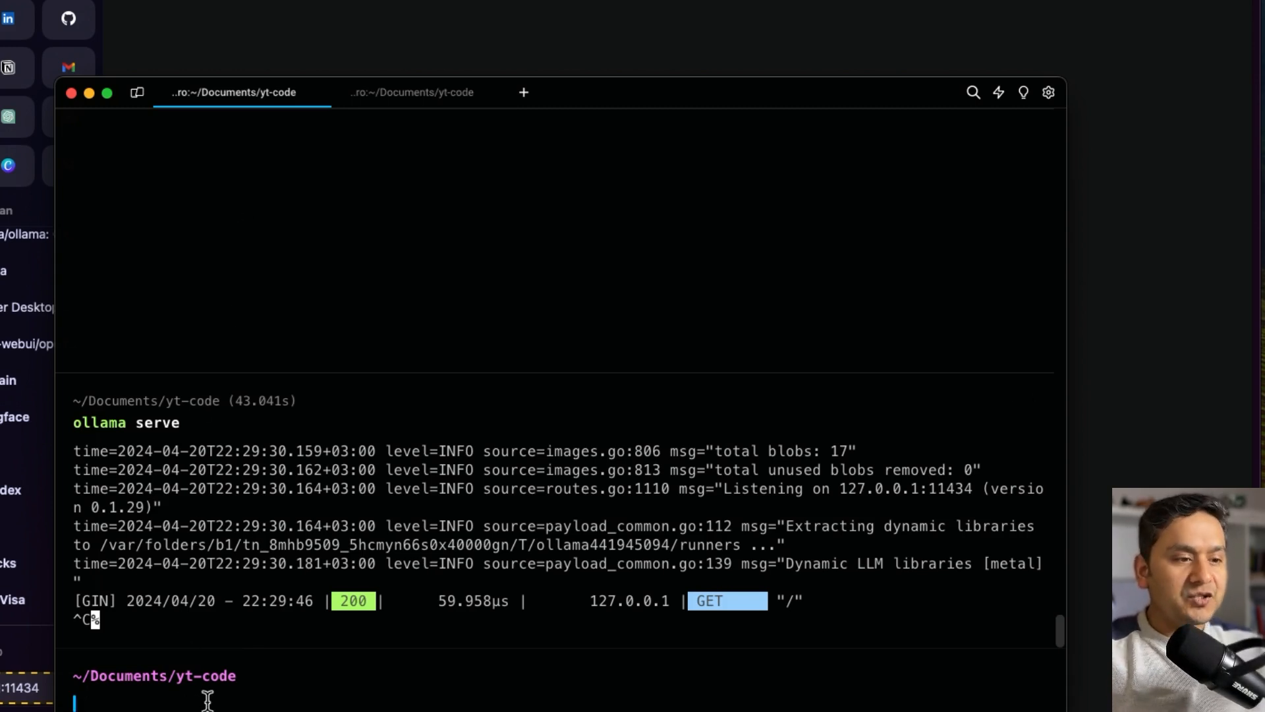
Step: Run 'ollama run llama3' at the prompt to start pulling the llama3 model
{"action": "type", "text": "127.0.0.1:11434"}
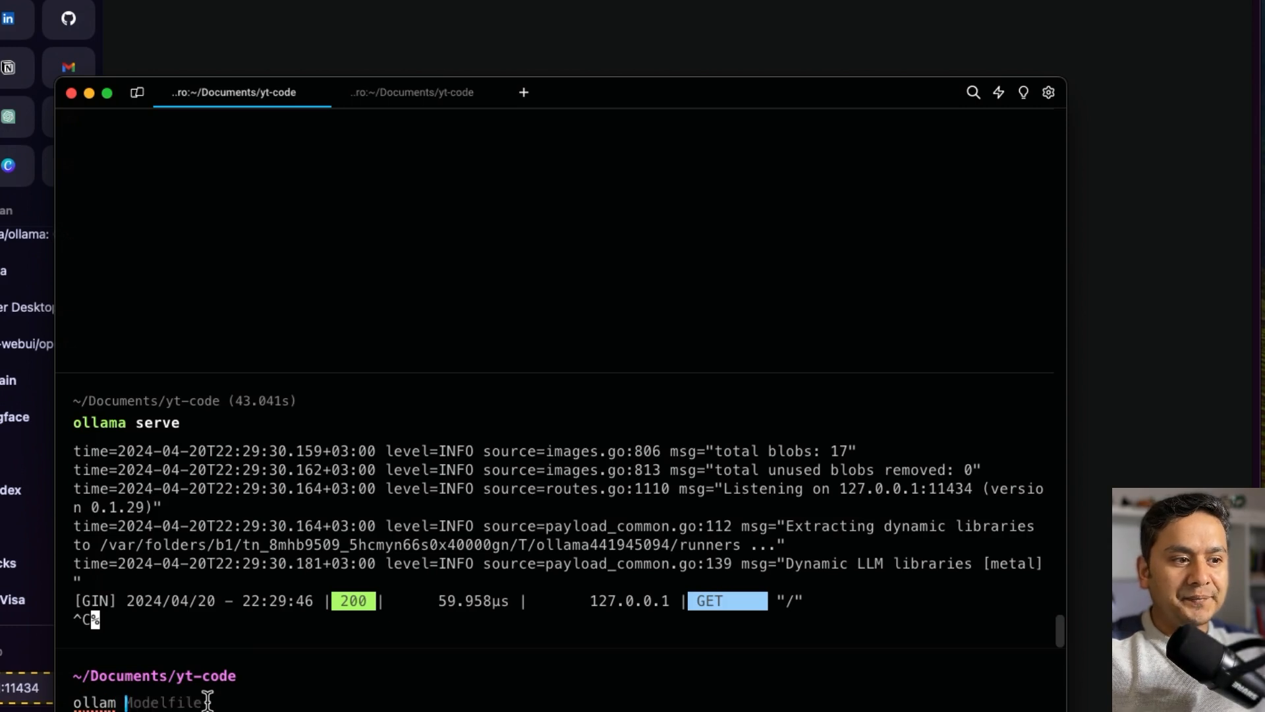
{"action": "type", "text": "ollama run llma"}
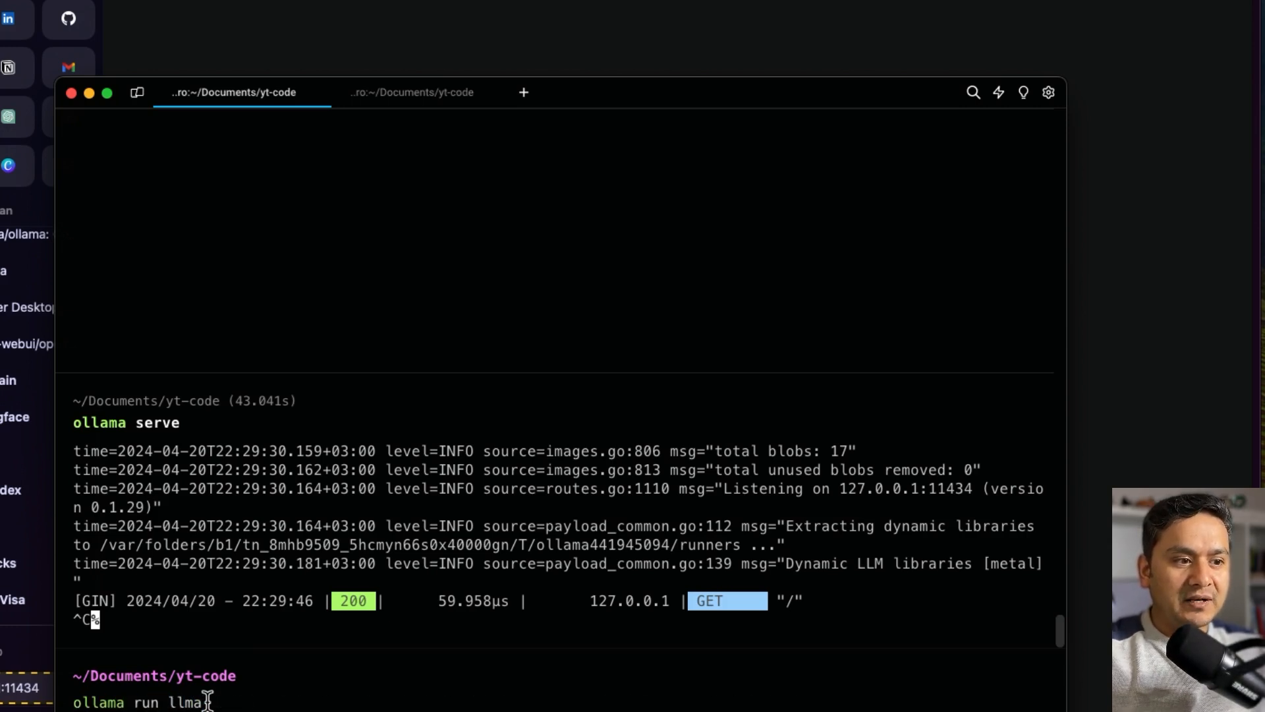
{"action": "type", "text": "3"}
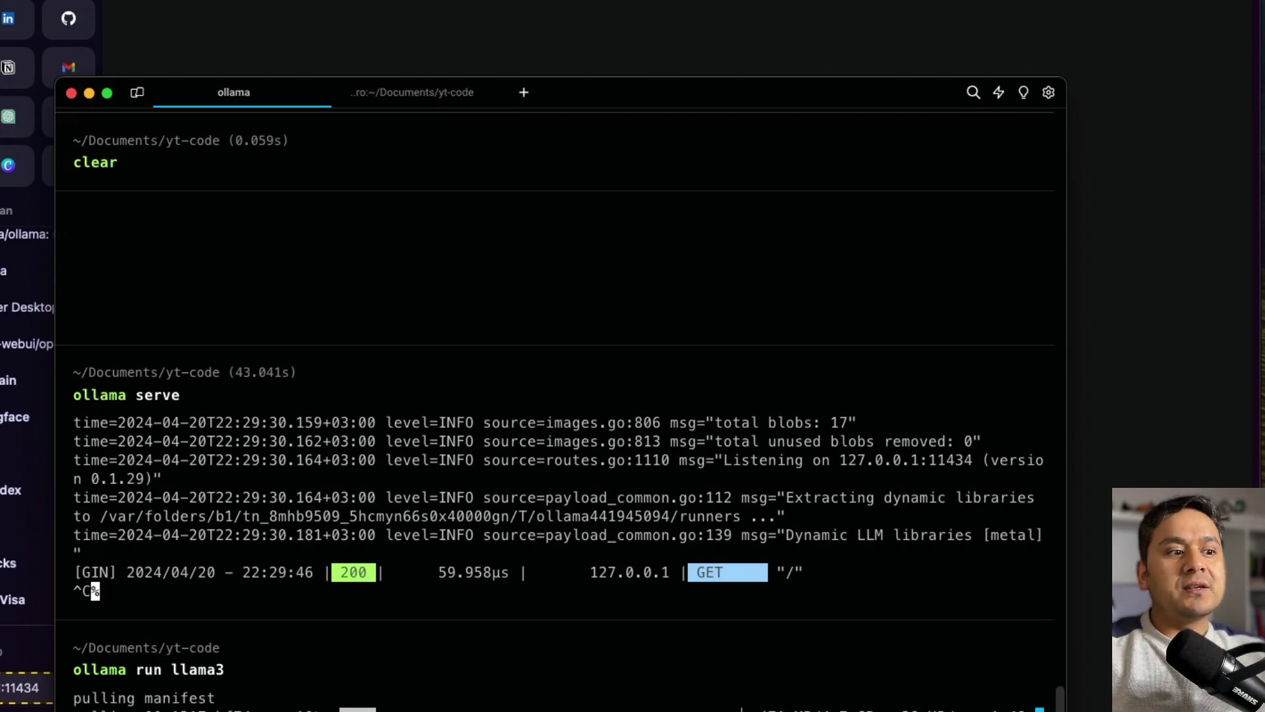
{"action": "mouse_move", "coordinate": [143, 692]}
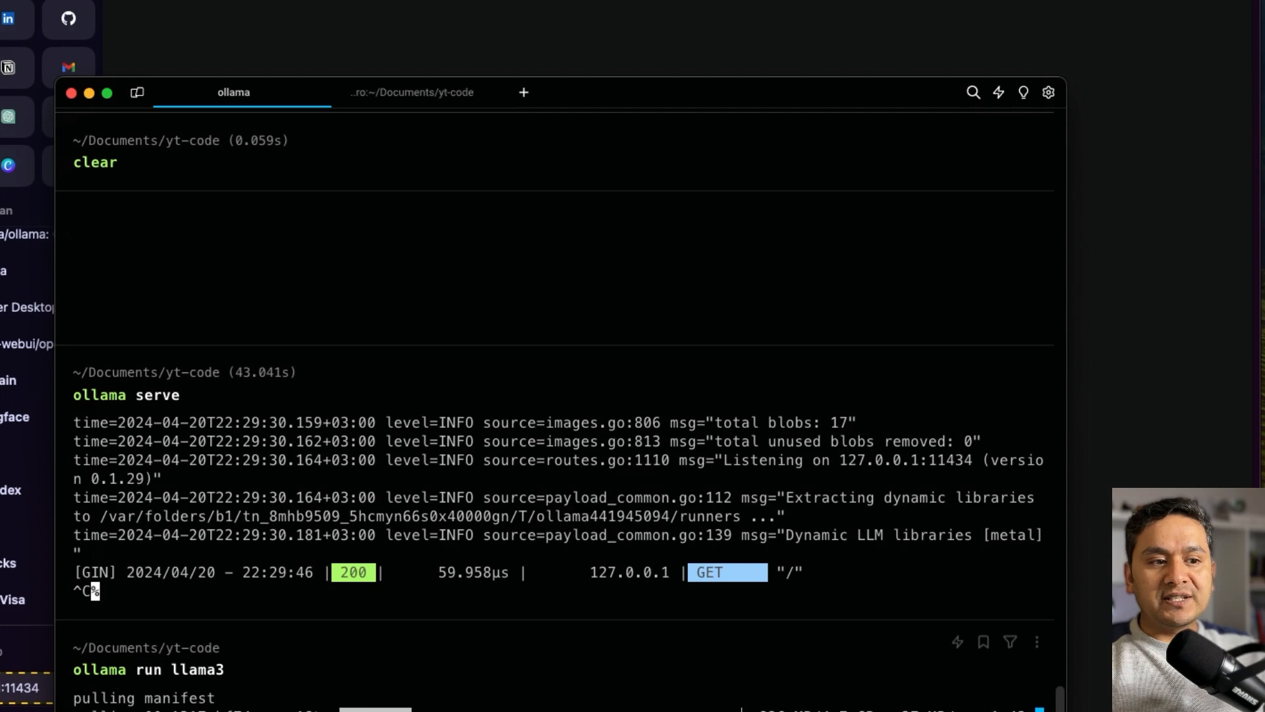
{"action": "mouse_move", "coordinate": [763, 49]}
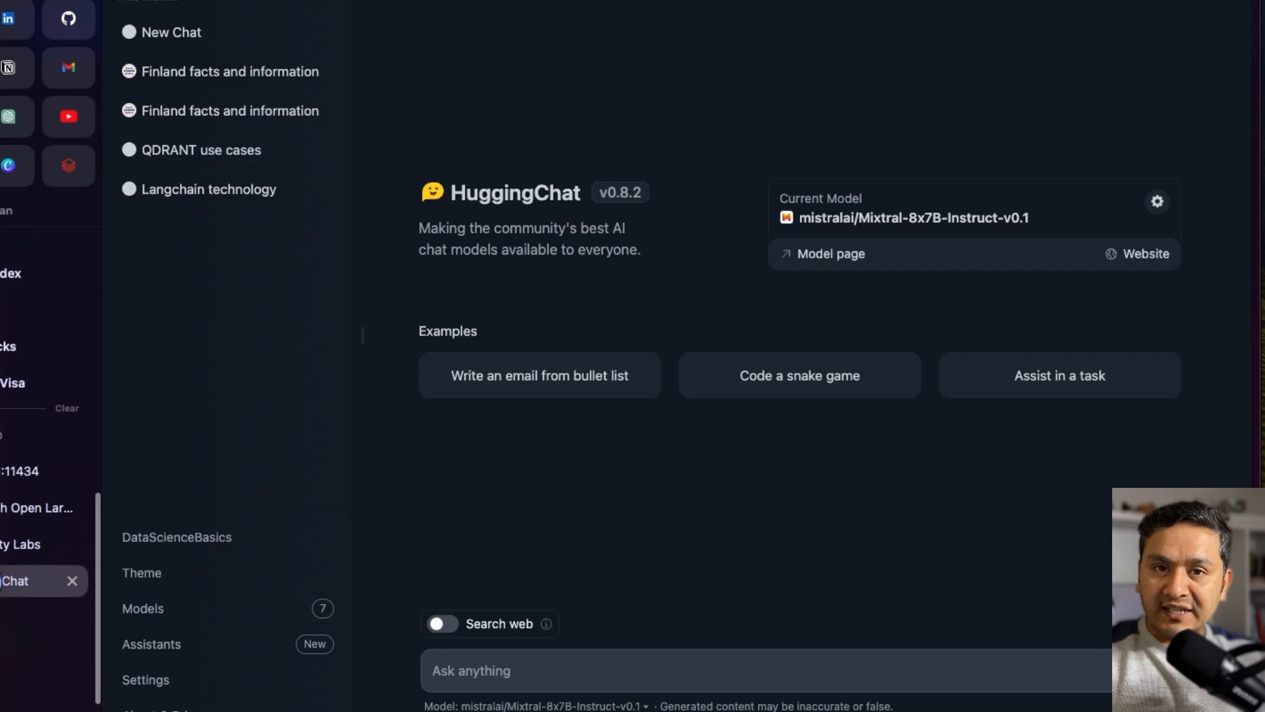
{"action": "mouse_move", "coordinate": [475, 196]}
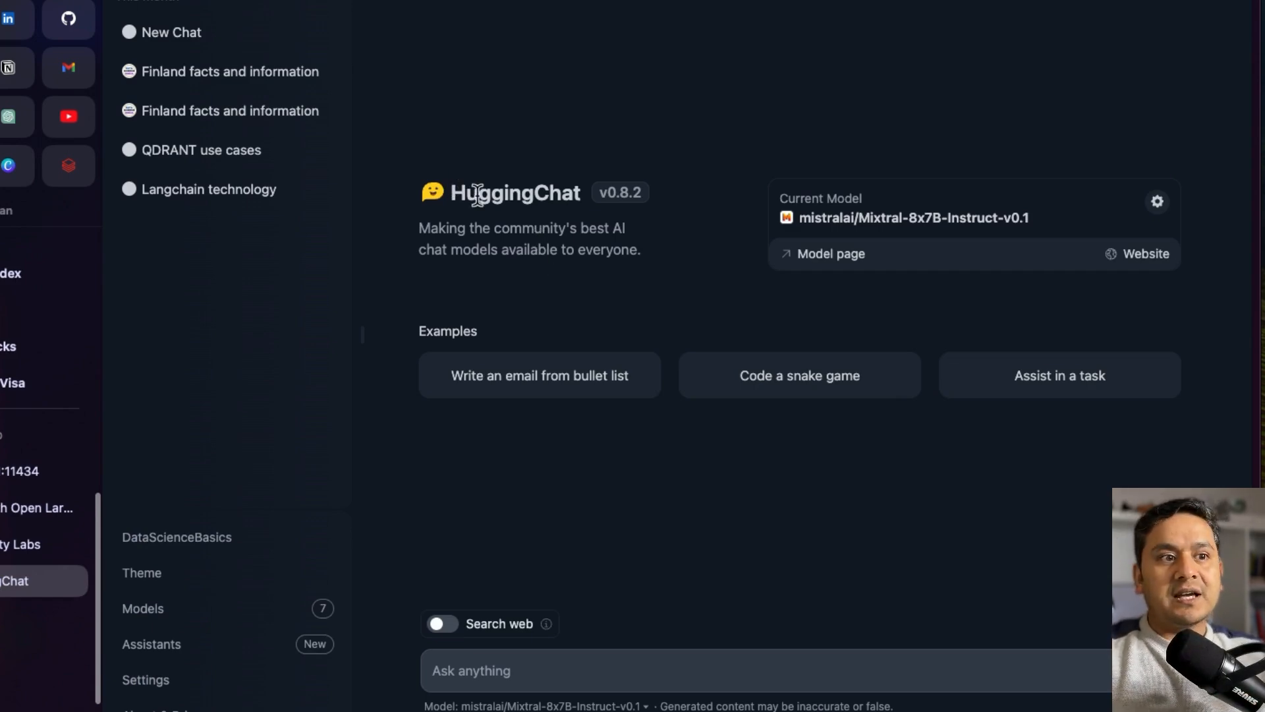
{"action": "mouse_move", "coordinate": [972, 218]}
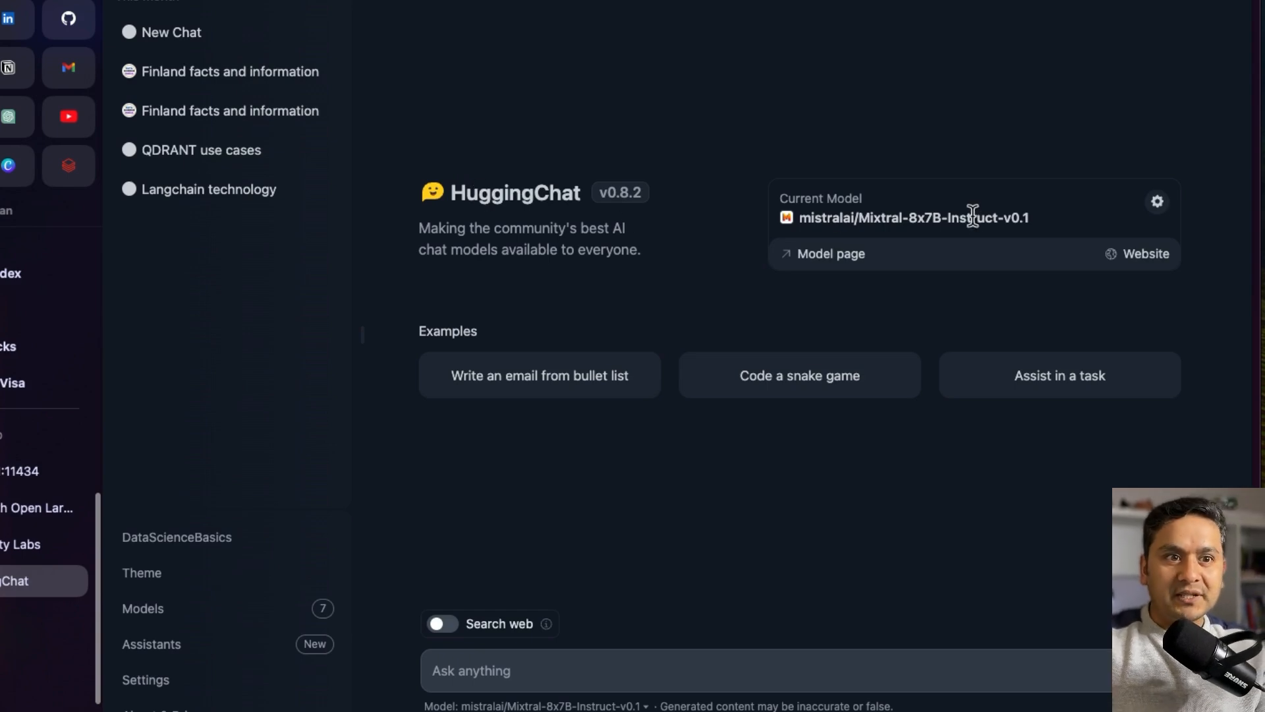
Step: Show HuggingChat's model settings listing Meta-Llama-3-70B-Instruct with Mixtral-8x7B active
{"action": "left_click", "coordinate": [1155, 201]}
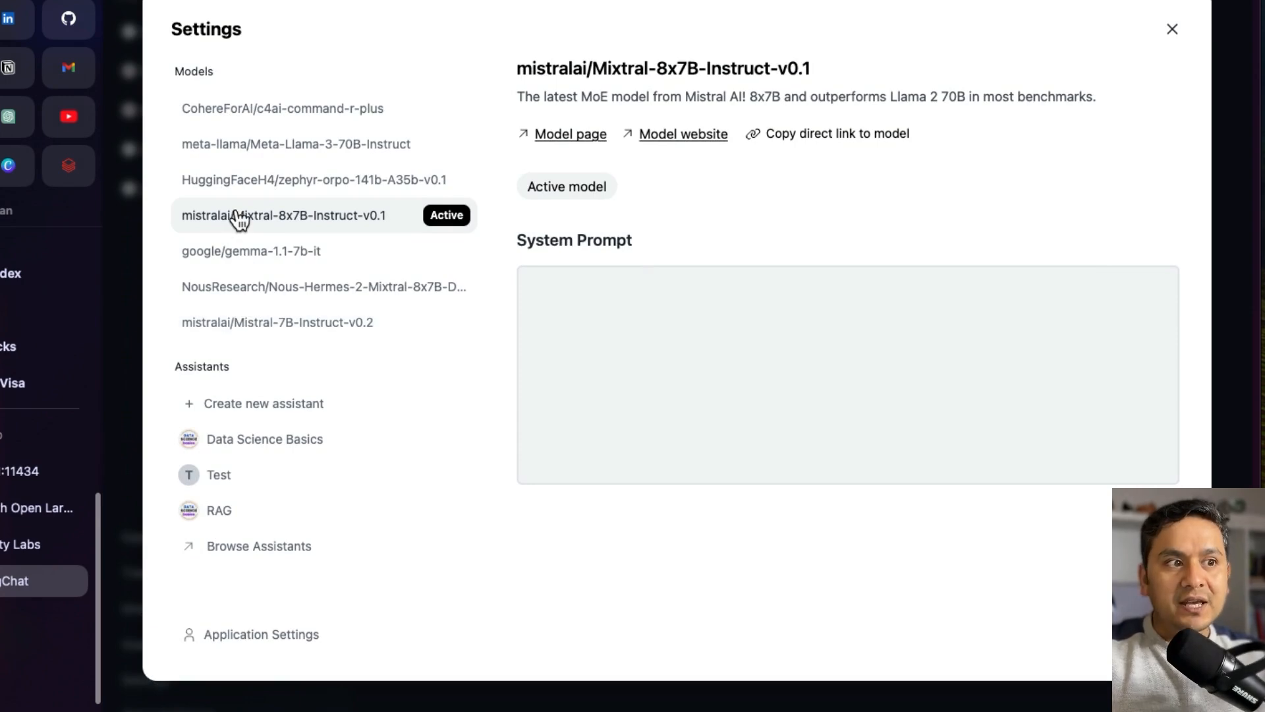
{"action": "mouse_move", "coordinate": [295, 144]}
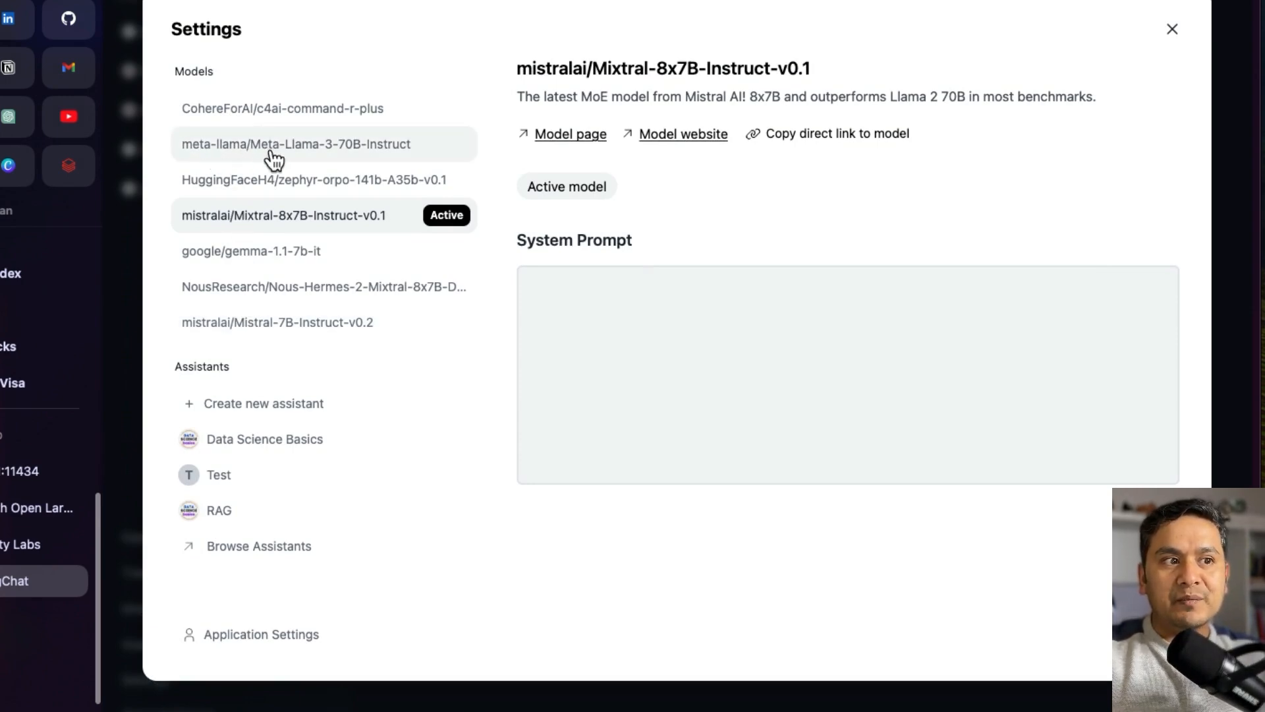
{"action": "mouse_move", "coordinate": [329, 155]}
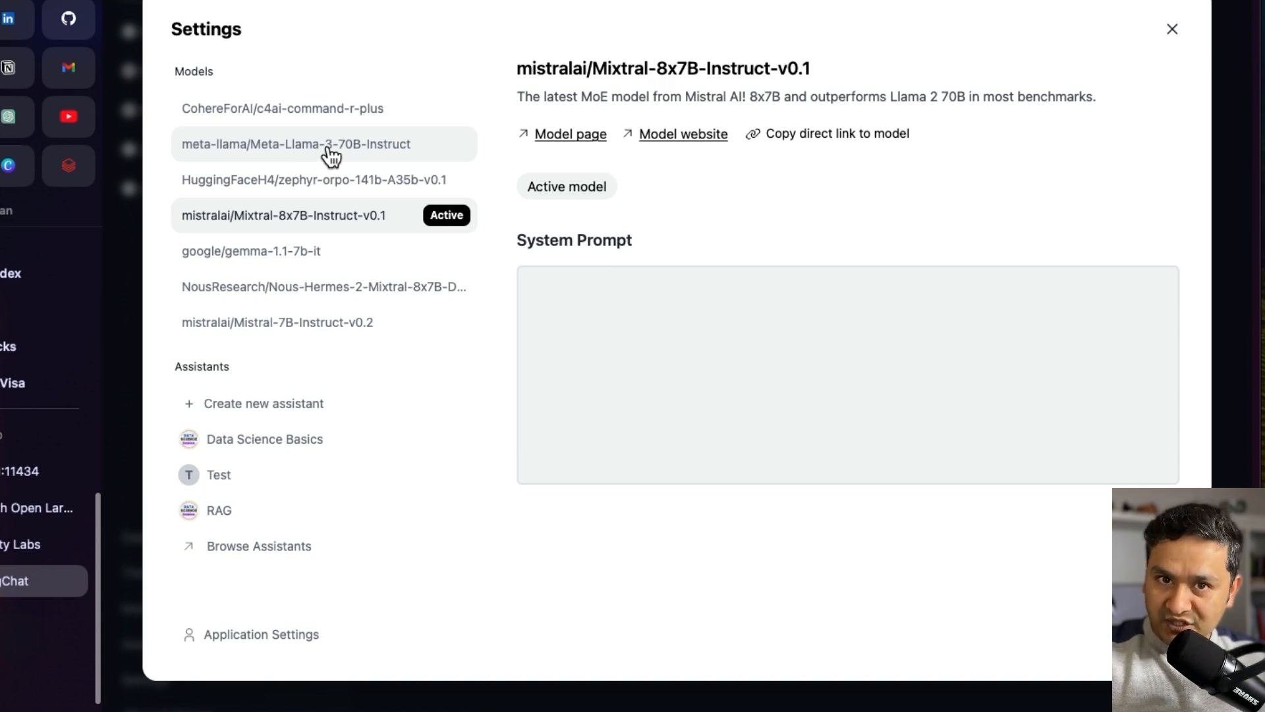